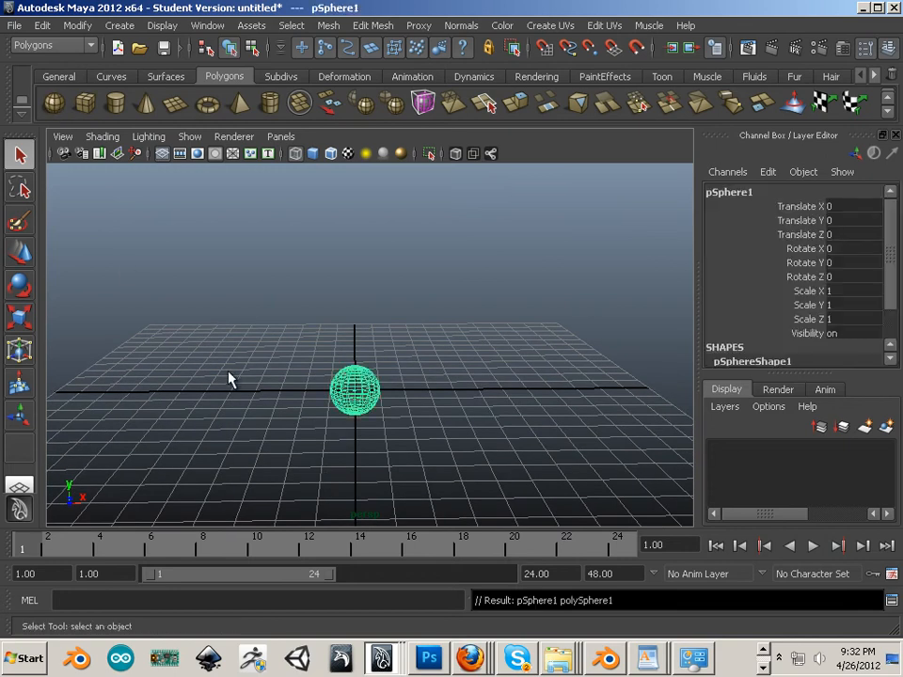
pyautogui.moveTo(137, 359)
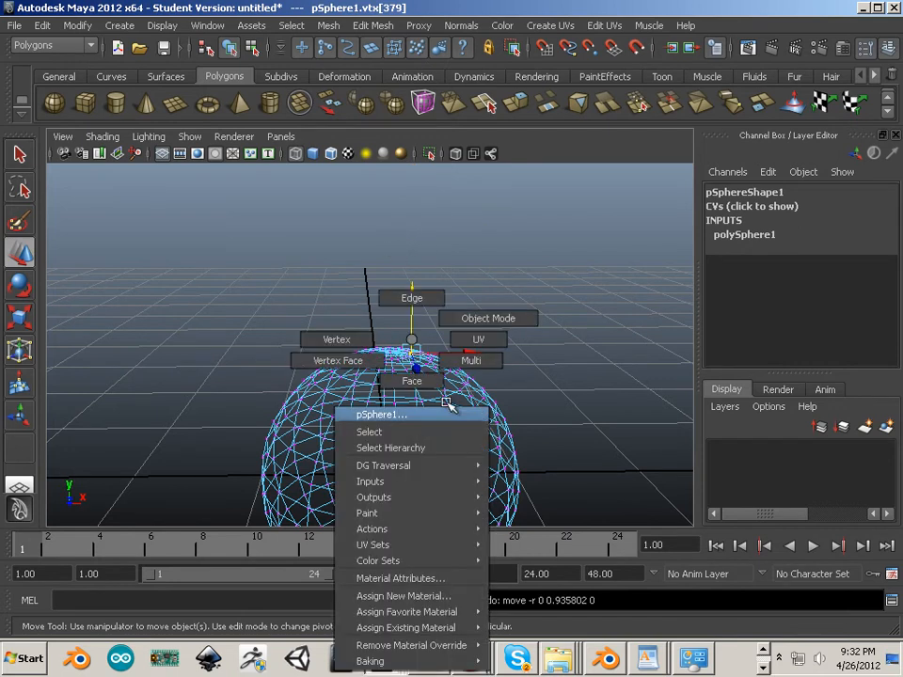
# Step: Switch the sphere from vertex selection back to Object Mode
pyautogui.click(487, 318)
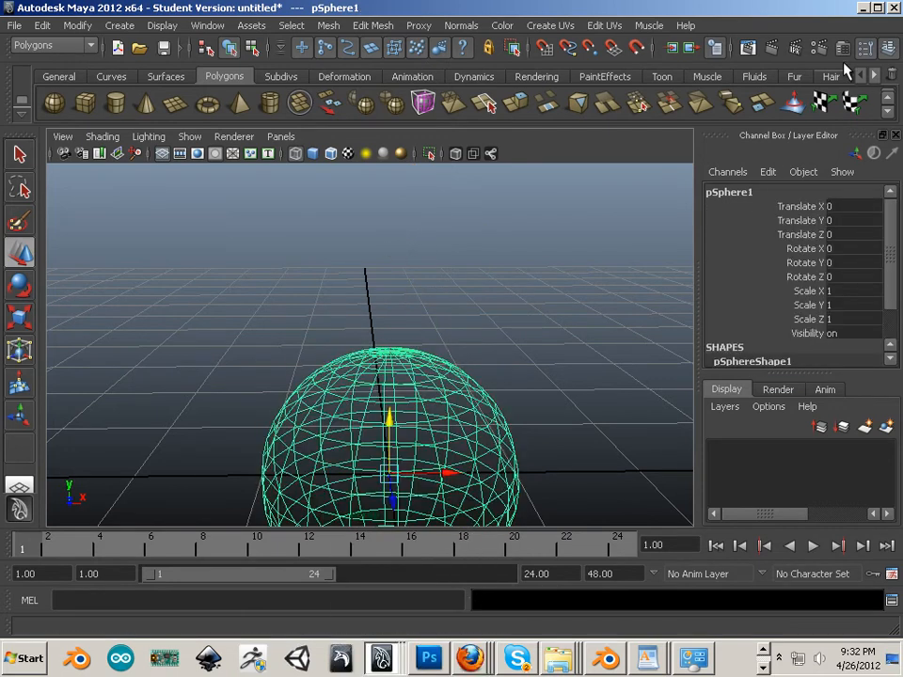
# Step: Set the lambert1 material Color to blue and set a key on it
pyautogui.click(843, 48)
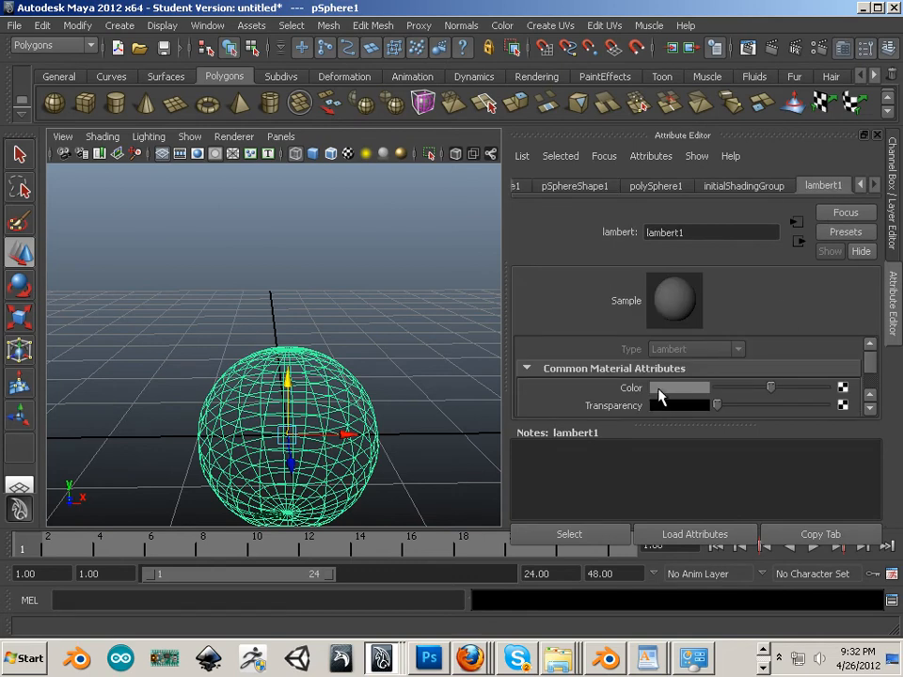
pyautogui.click(679, 387)
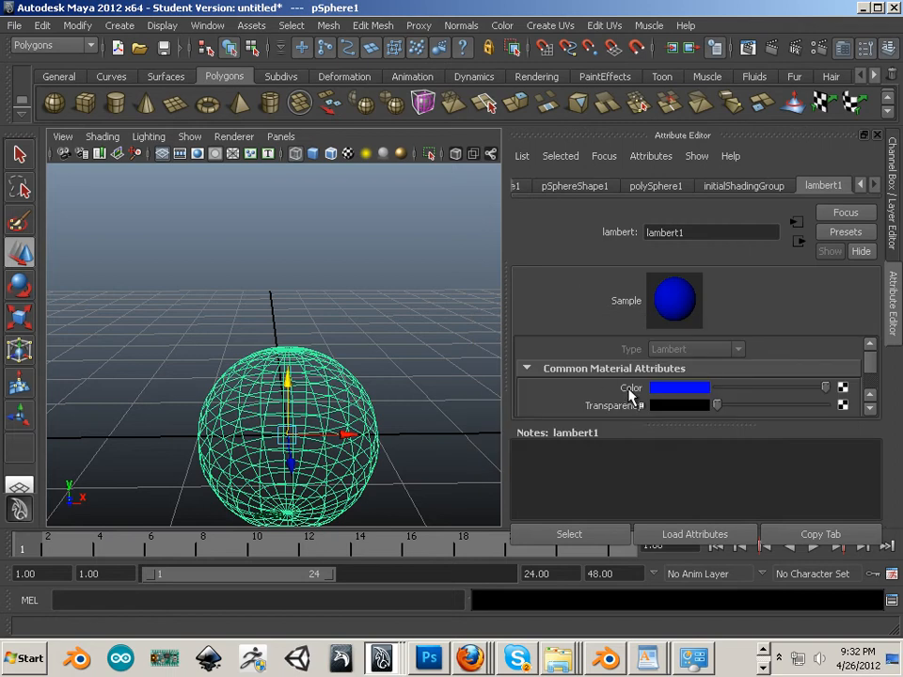
pyautogui.rightClick(680, 387)
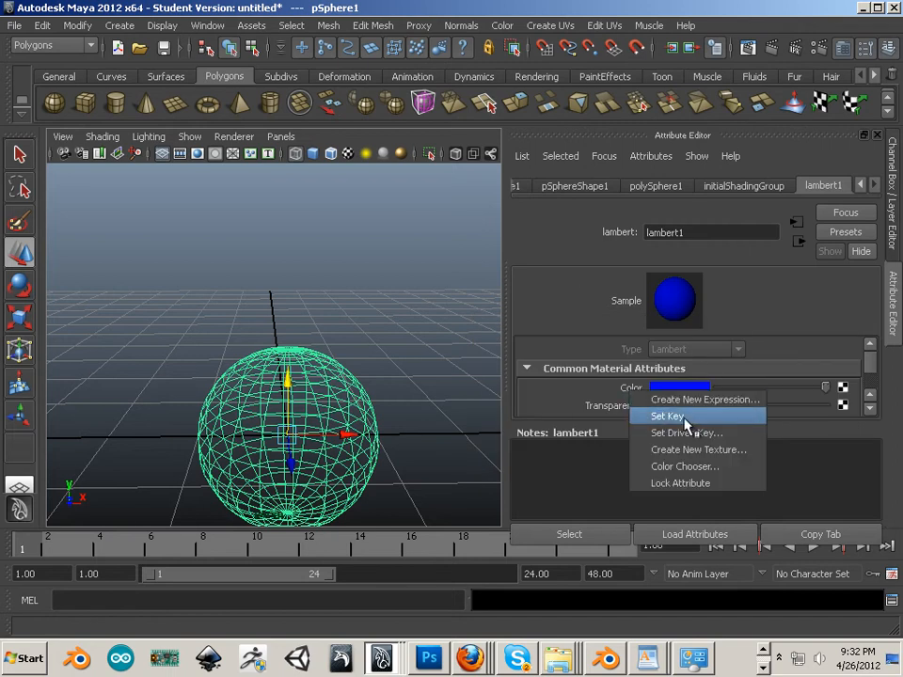
pyautogui.moveTo(682, 425)
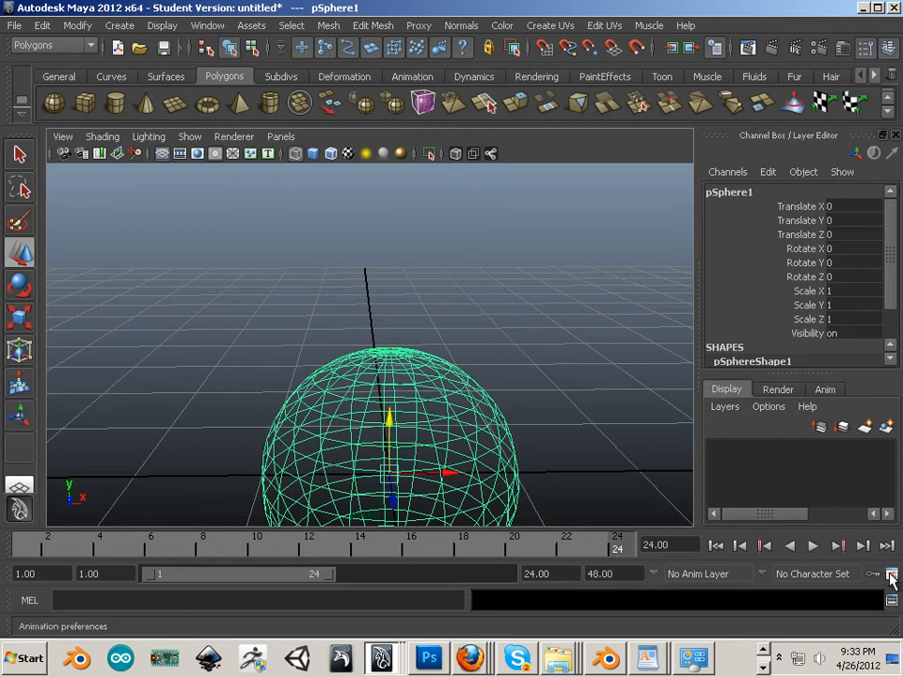
# Step: Set the animation end to frame 240 and the playback end to frame 48
pyautogui.click(891, 573)
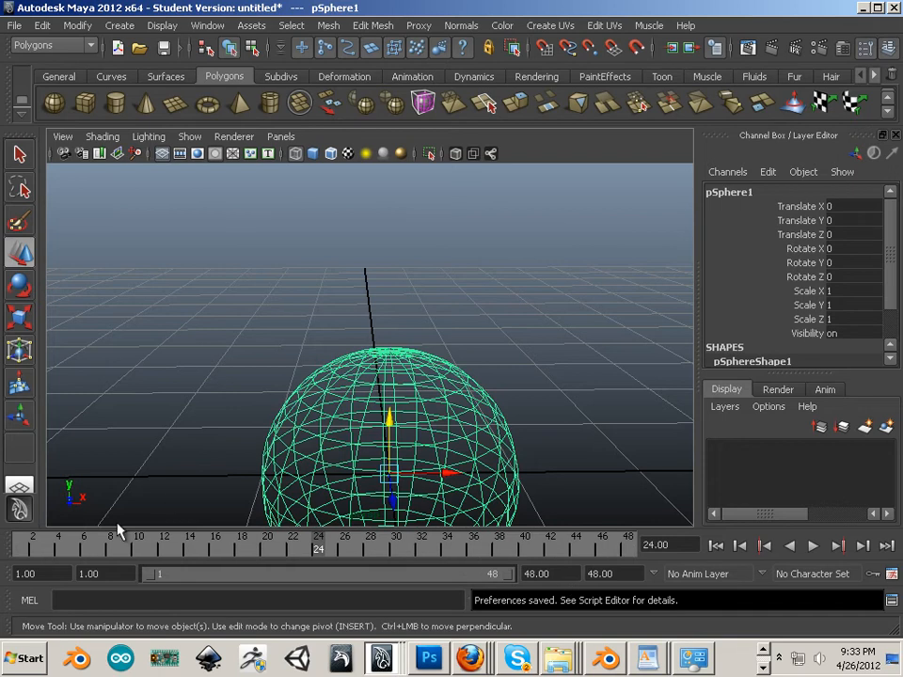
pyautogui.moveTo(442, 516)
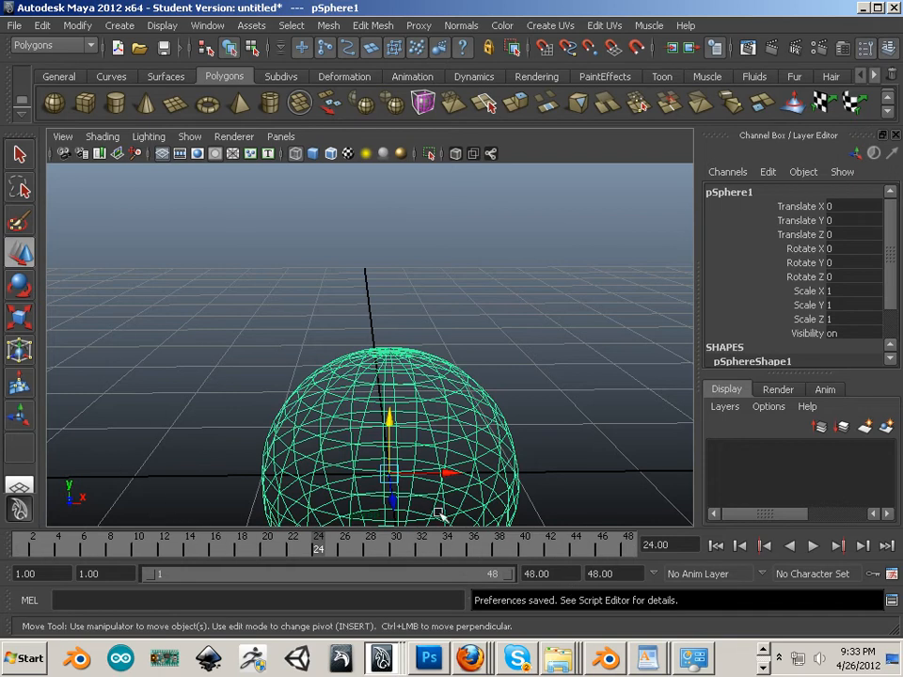
pyautogui.moveTo(677, 565)
pyautogui.write('240')
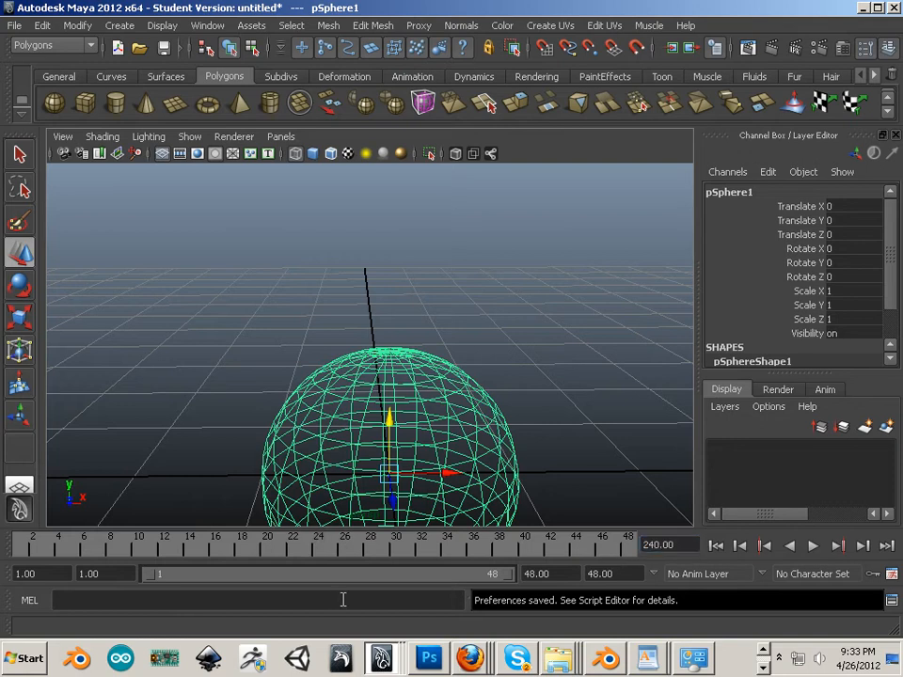
pyautogui.click(611, 574)
pyautogui.write('240')
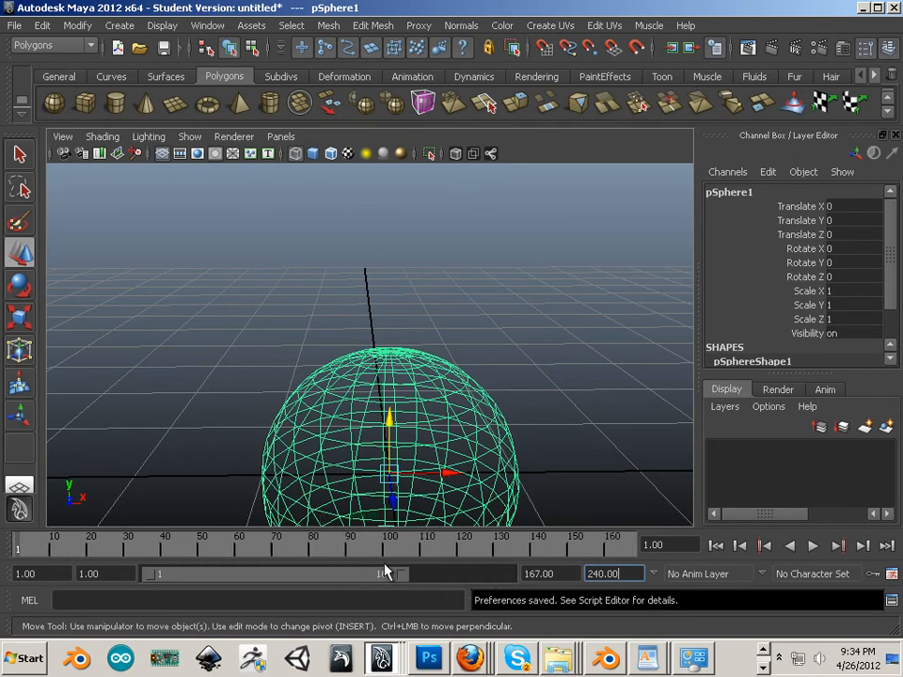
pyautogui.moveTo(384, 573); pyautogui.dragTo(243, 583)
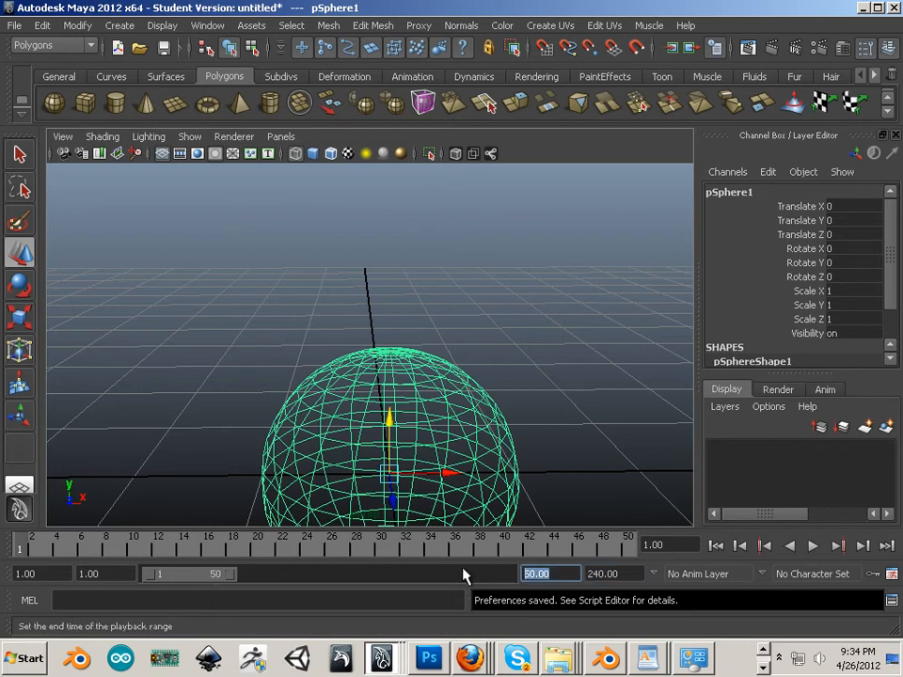
pyautogui.write('48')
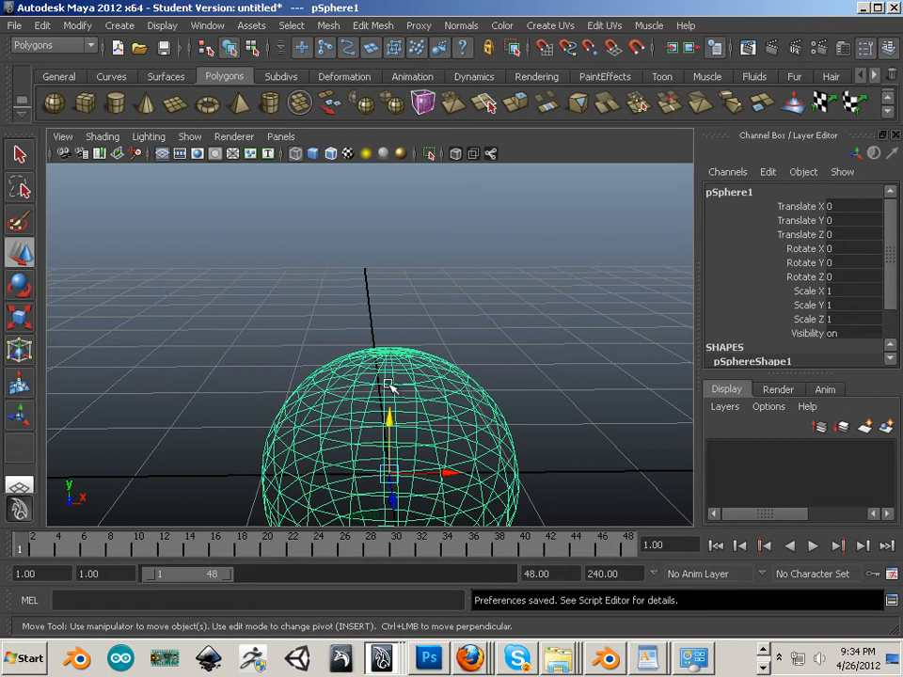
pyautogui.moveTo(522, 459)
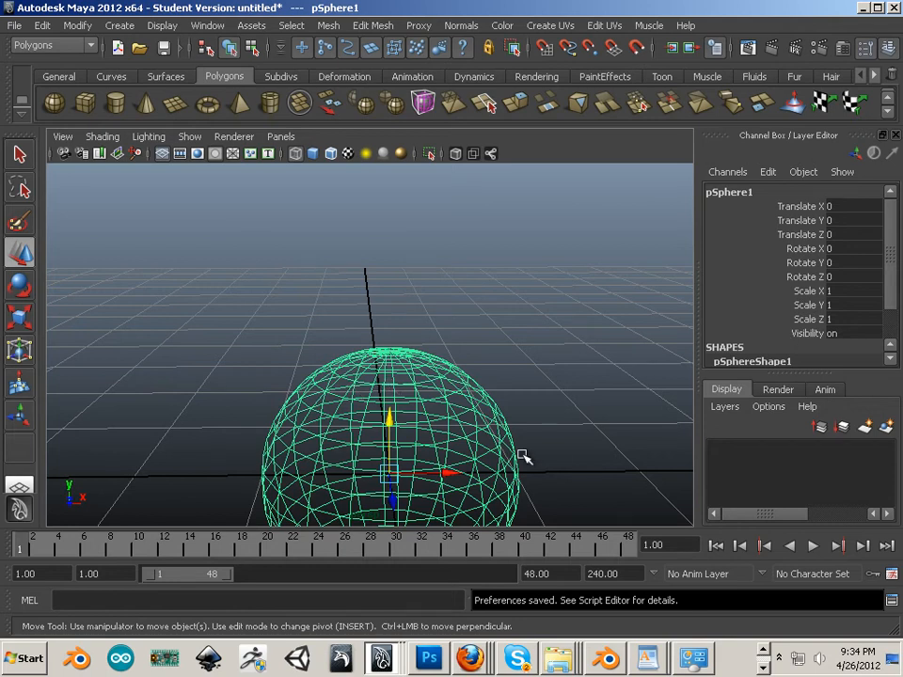
pyautogui.moveTo(663, 212)
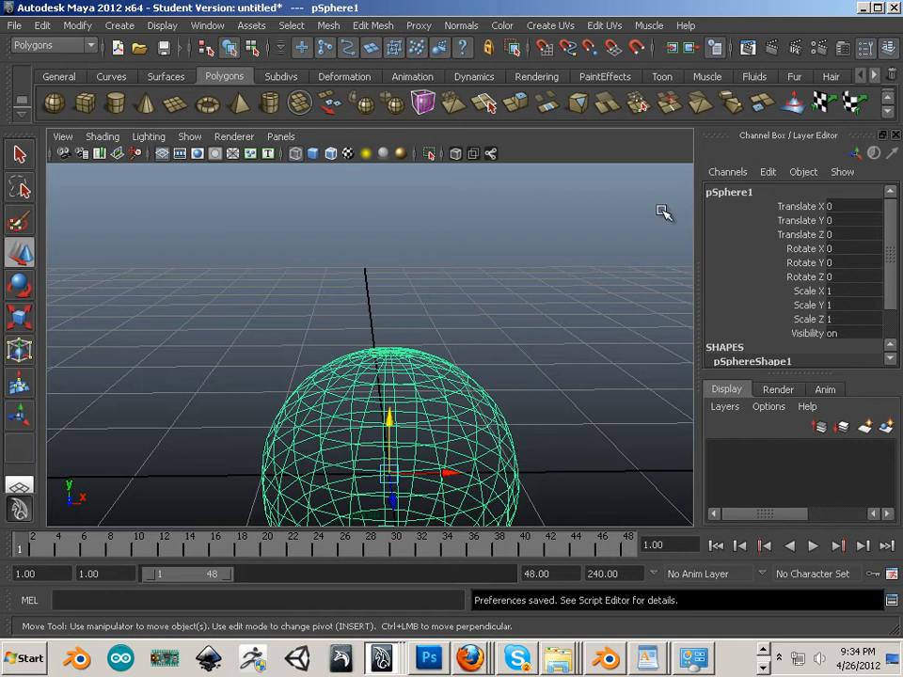
pyautogui.moveTo(360, 412)
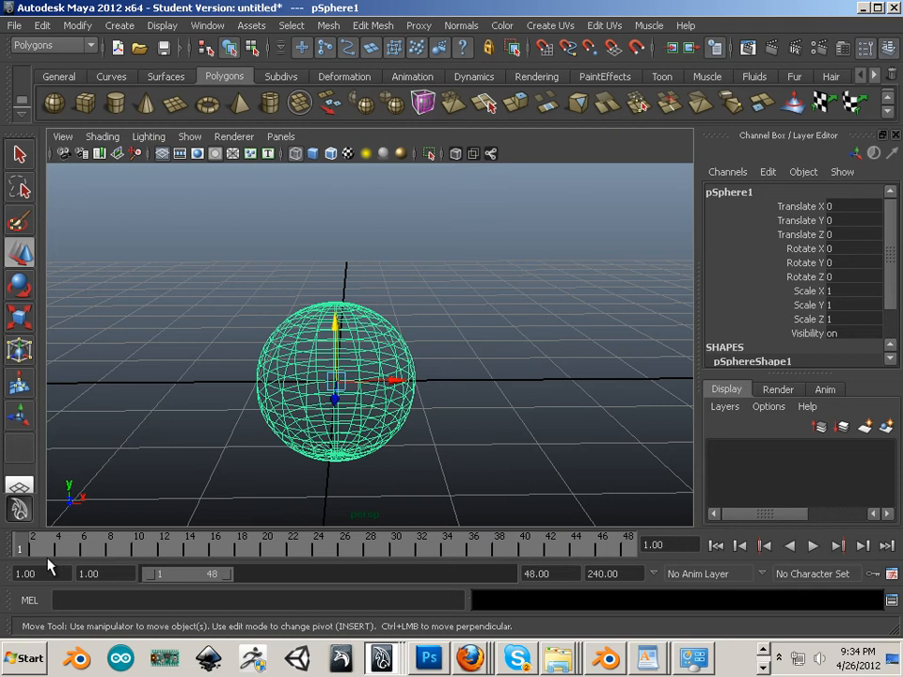
pyautogui.moveTo(48, 555)
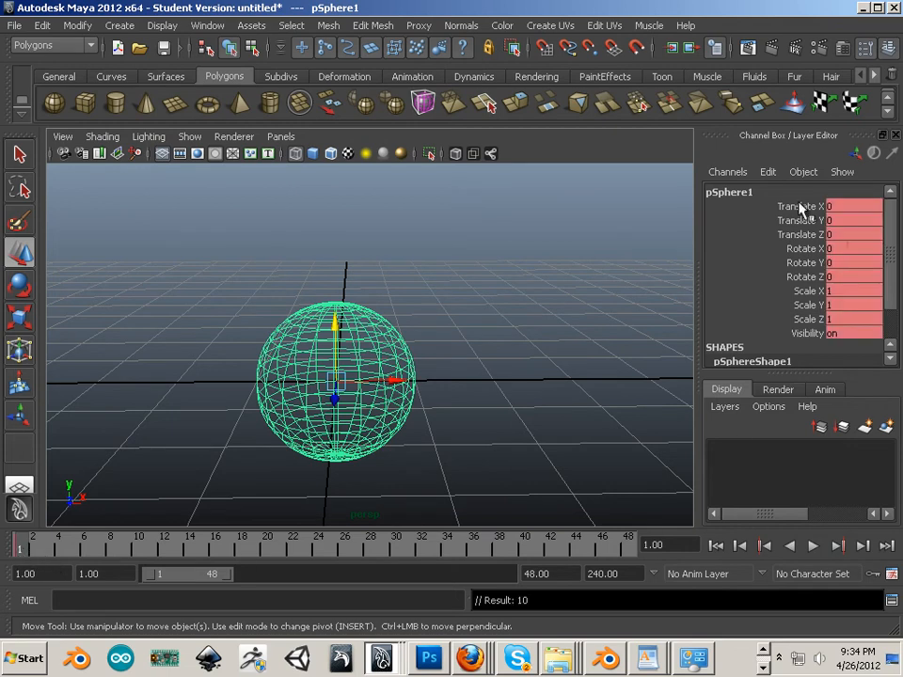
pyautogui.moveTo(781, 353)
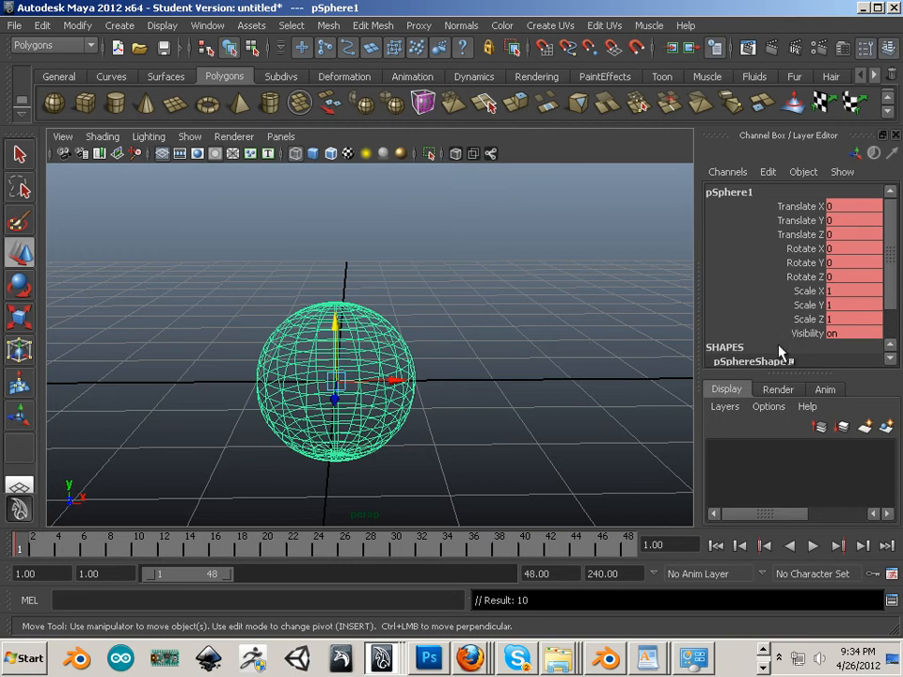
pyautogui.moveTo(753, 361)
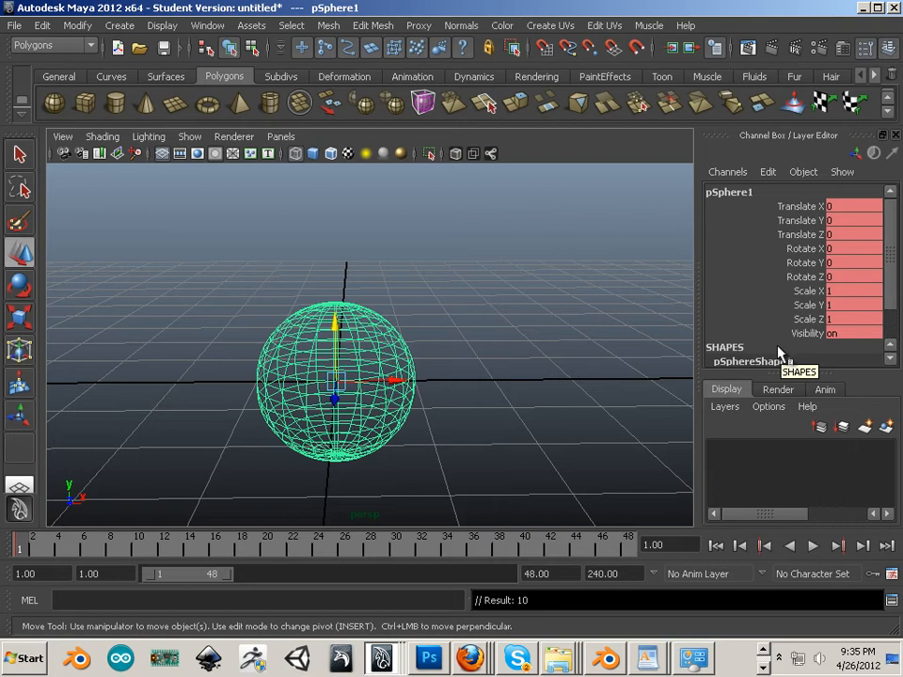
pyautogui.moveTo(712, 467)
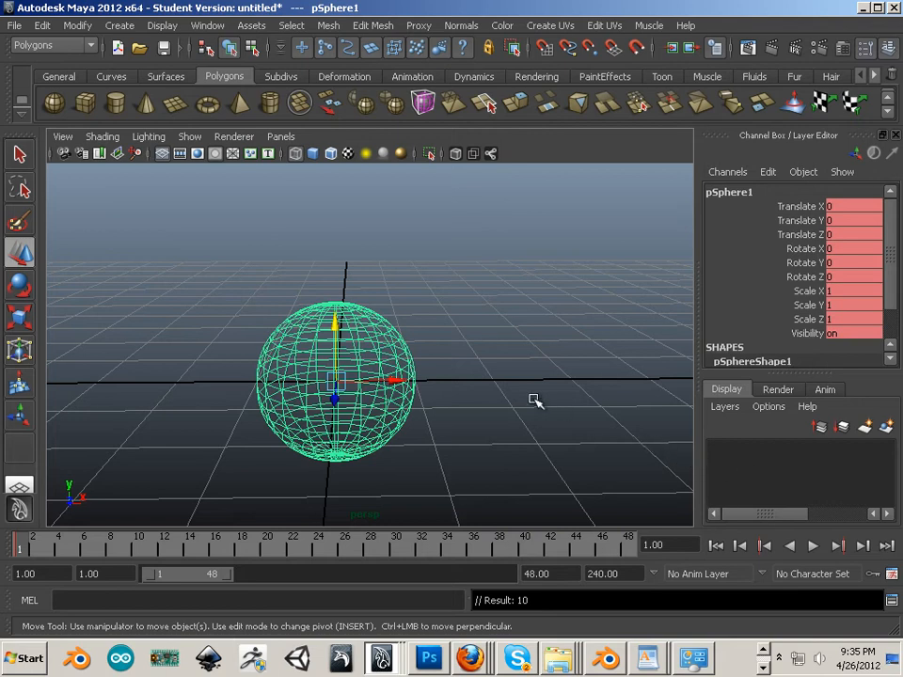
pyautogui.moveTo(523, 400)
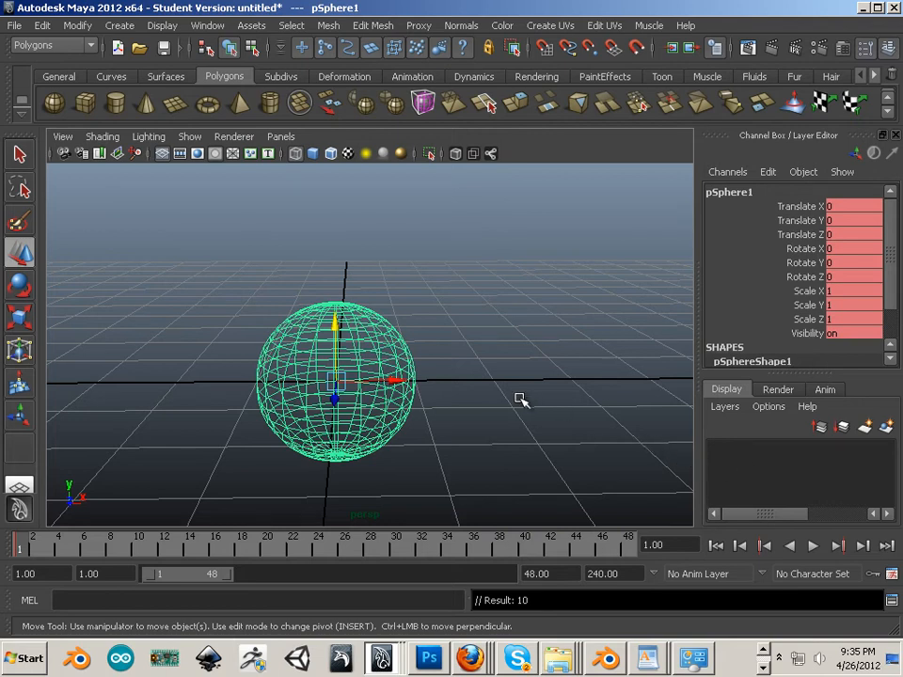
# Step: Reselect the sphere and delete its frame-1 keys from the Time Slider menu
pyautogui.click(518, 400)
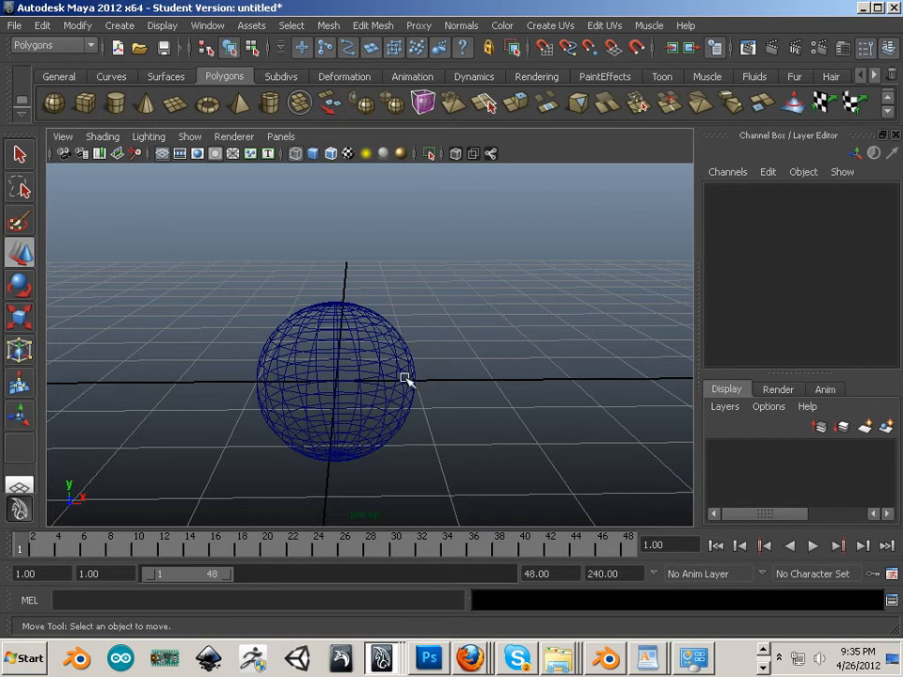
pyautogui.click(335, 381)
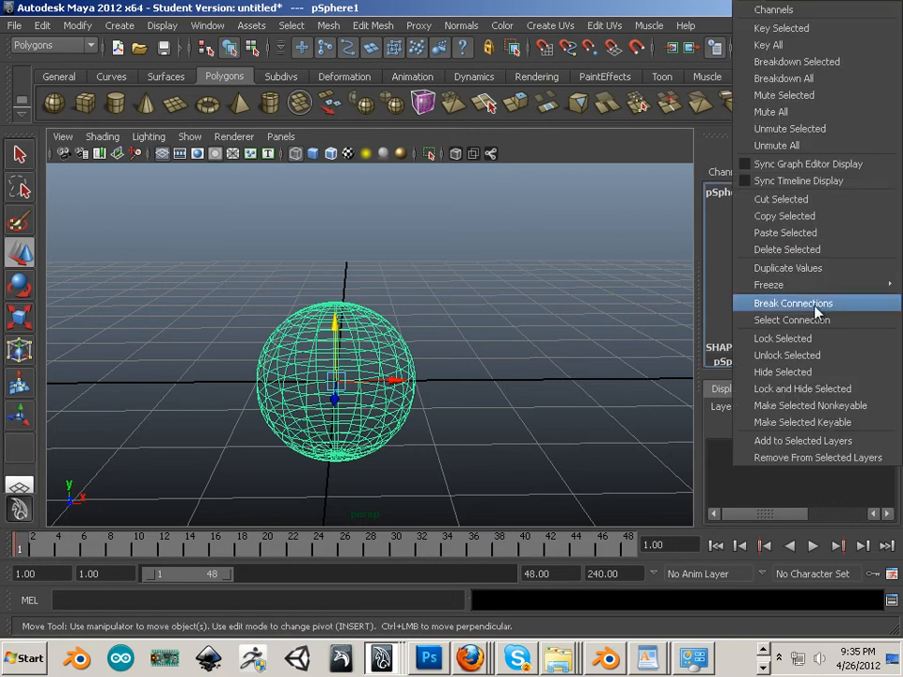
pyautogui.click(793, 303)
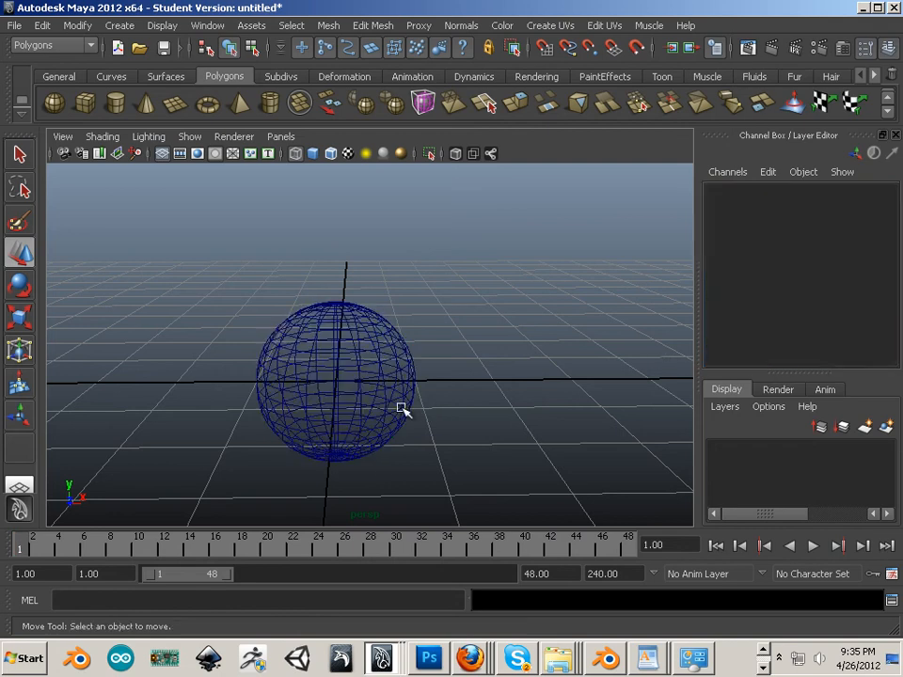
pyautogui.click(338, 376)
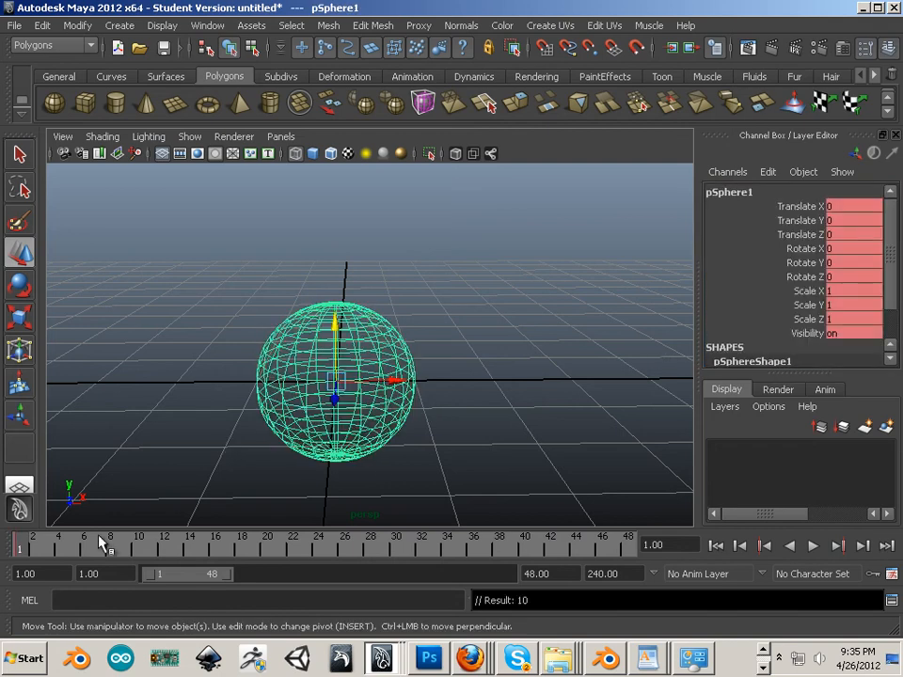
pyautogui.rightClick(104, 544)
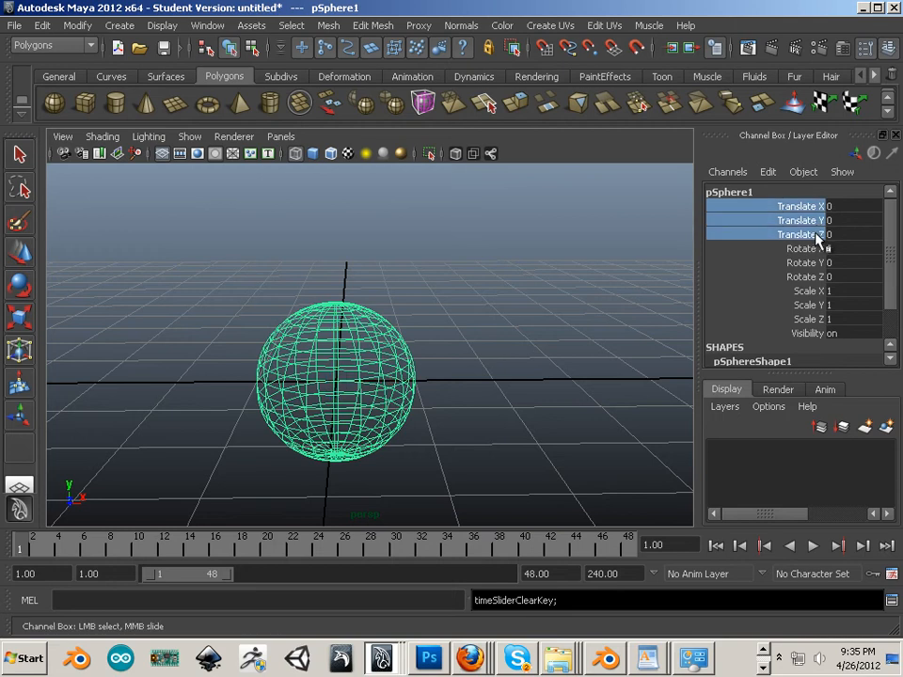
pyautogui.moveTo(814, 245)
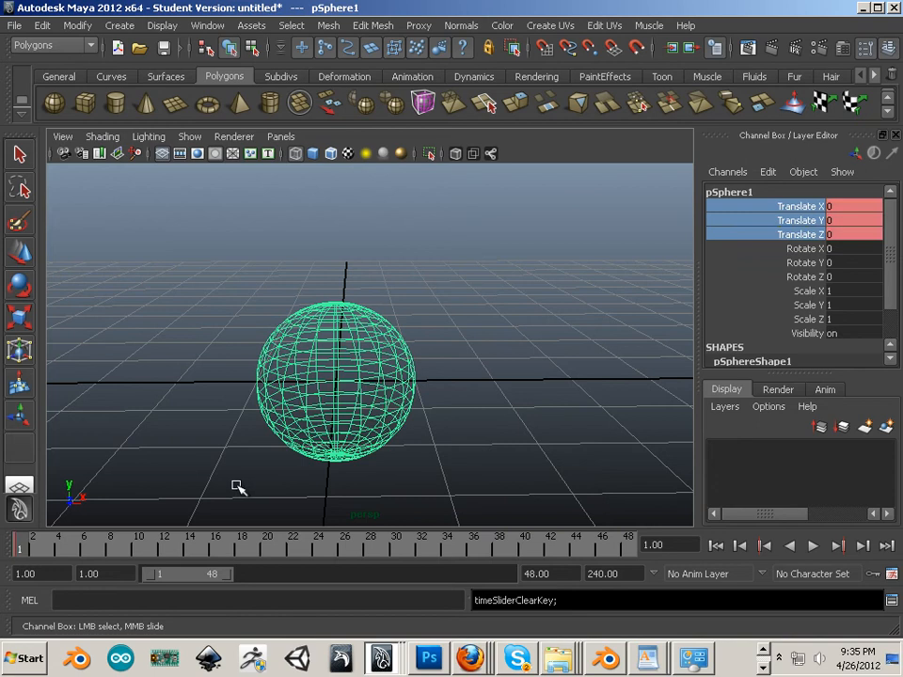
pyautogui.rightClick(795, 220)
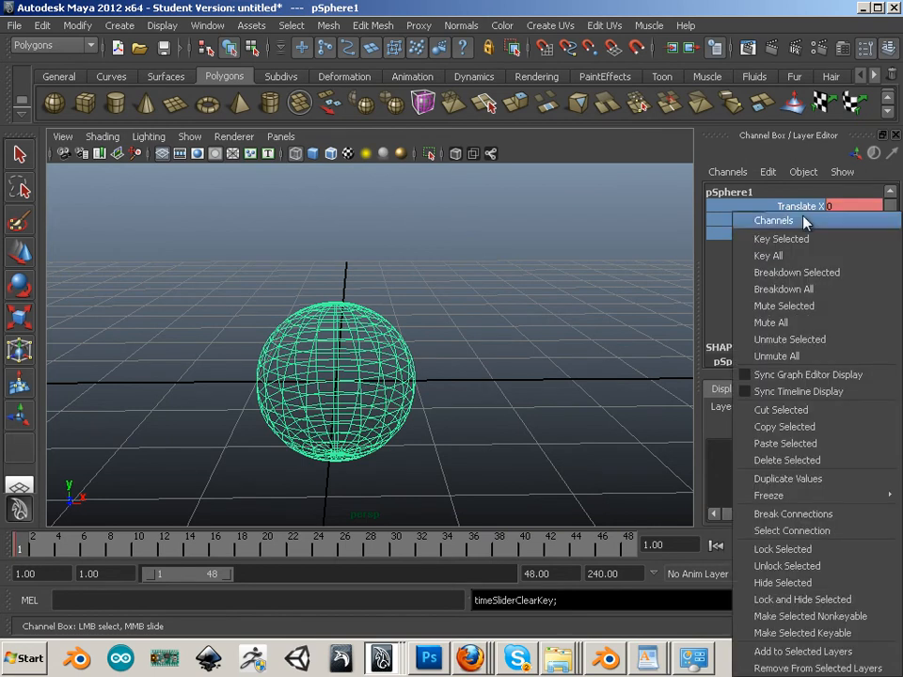
pyautogui.click(773, 220)
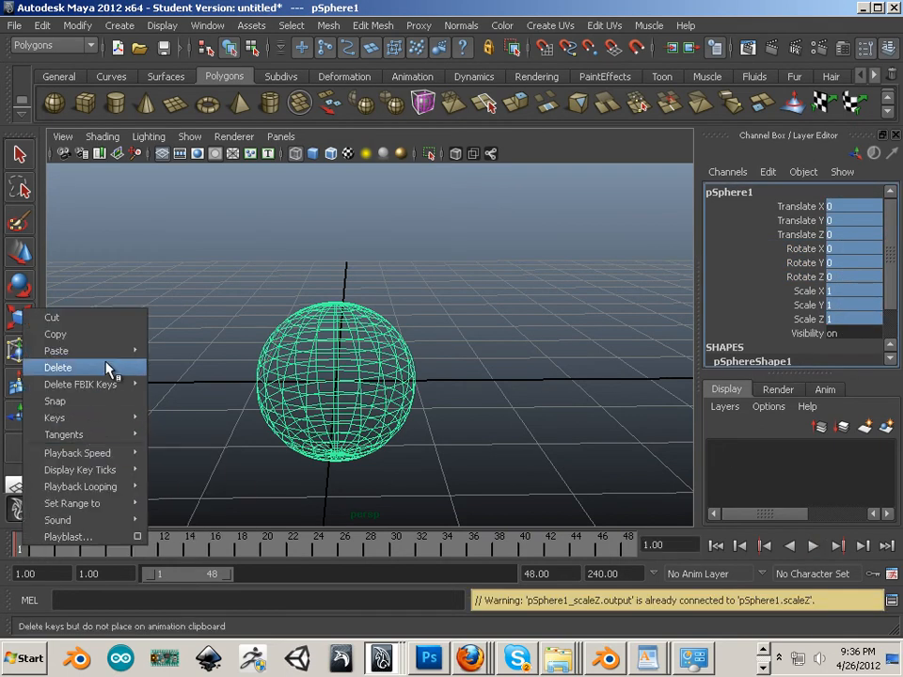
pyautogui.click(59, 366)
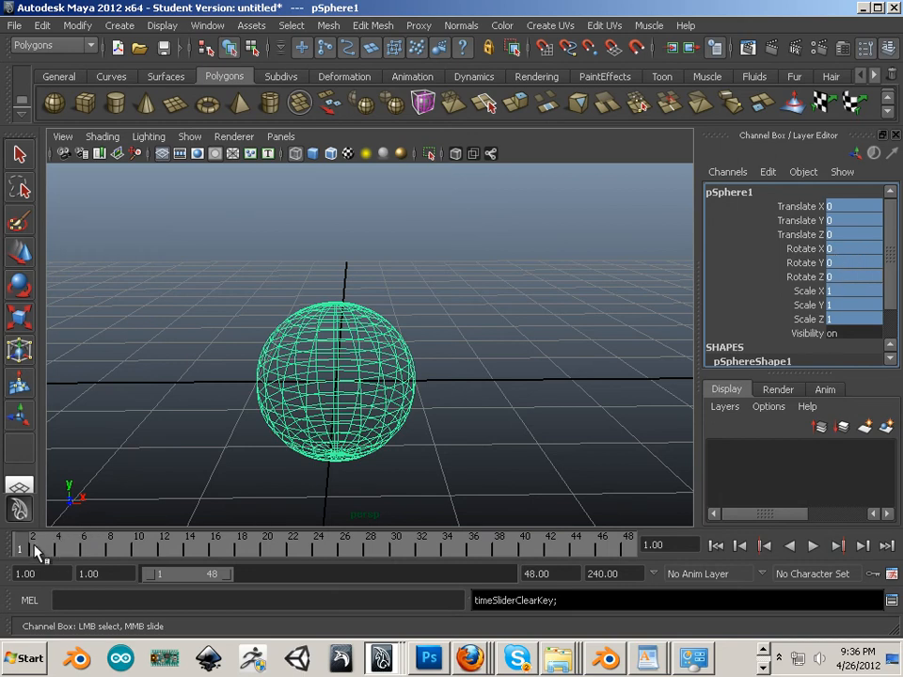
# Step: Play back the sphere's animation from frame 1
pyautogui.click(811, 546)
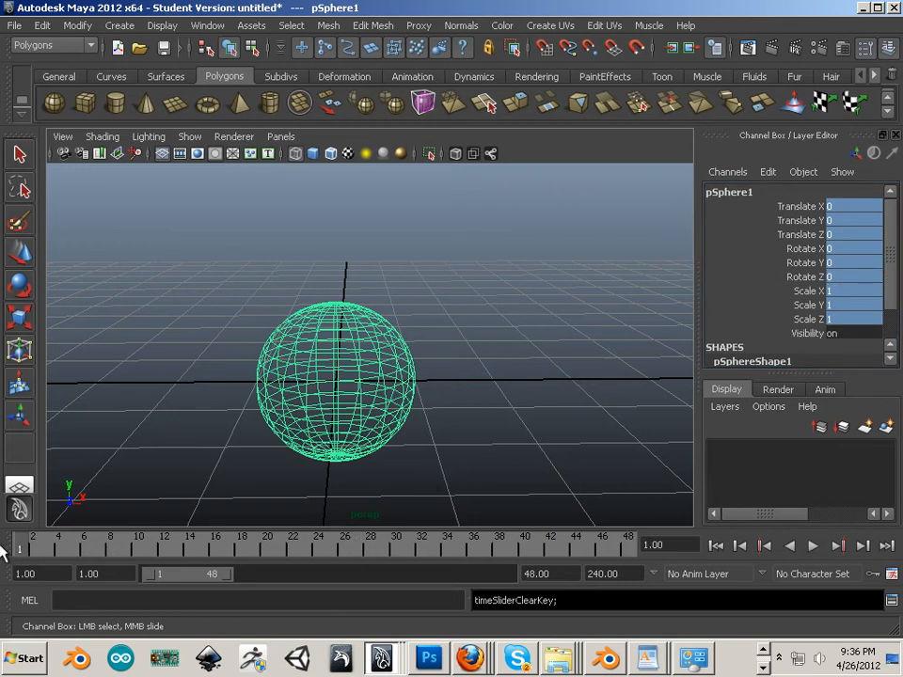
pyautogui.moveTo(80, 564)
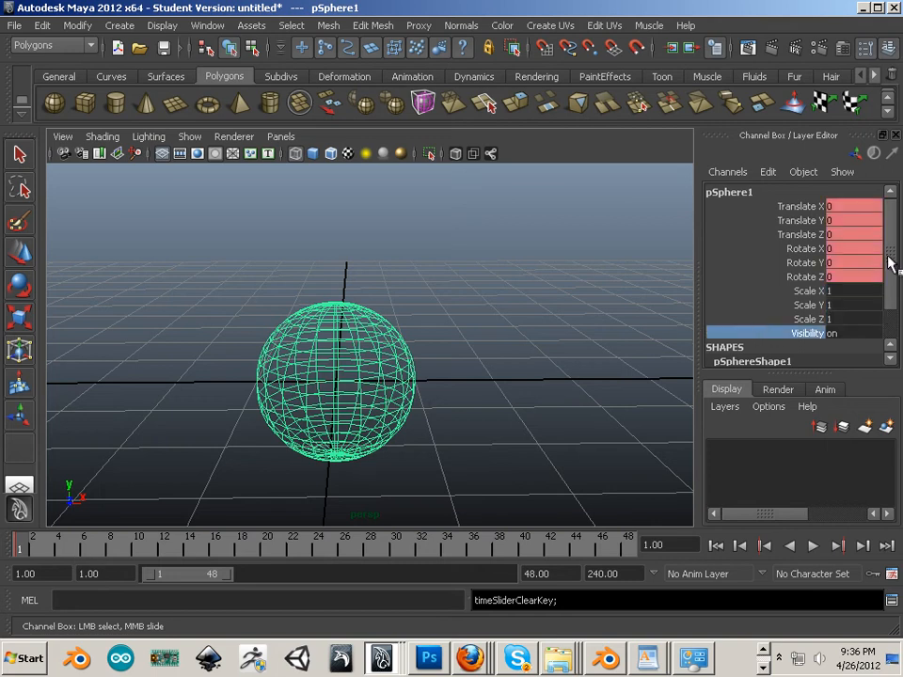
pyautogui.moveTo(835, 295)
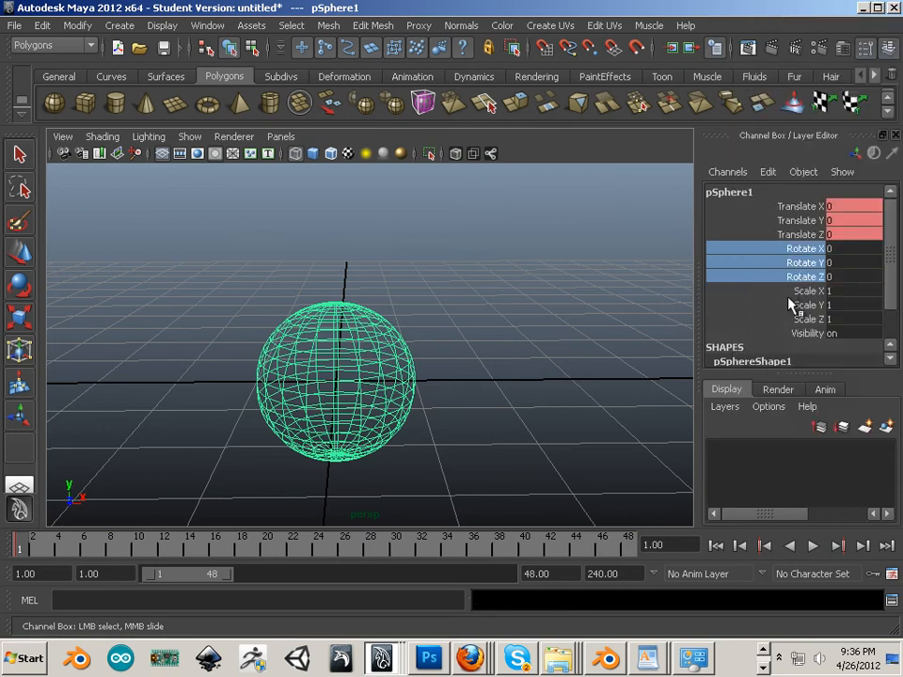
pyautogui.moveTo(597, 397)
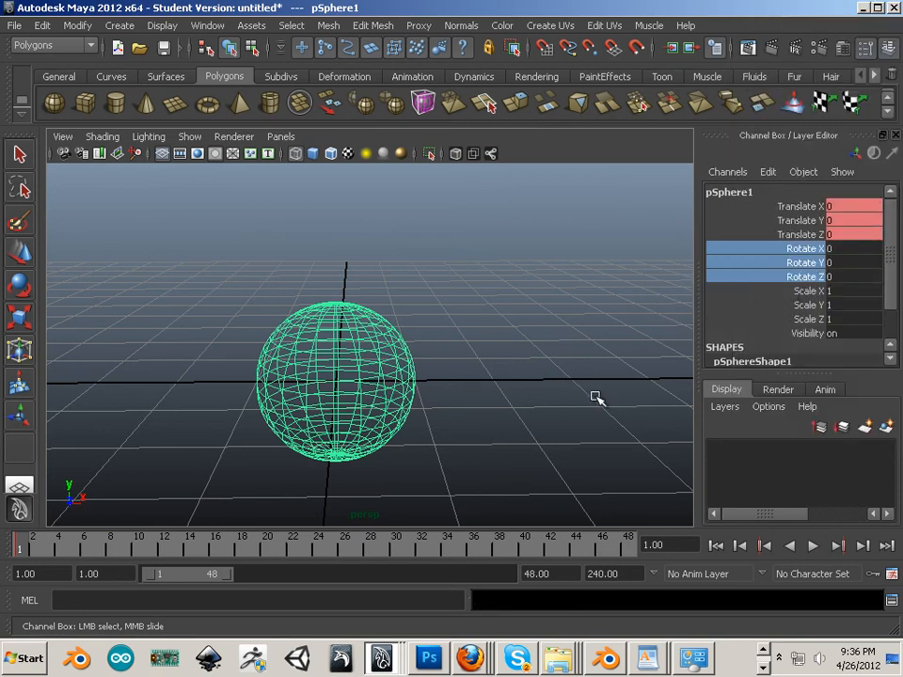
pyautogui.moveTo(746, 382)
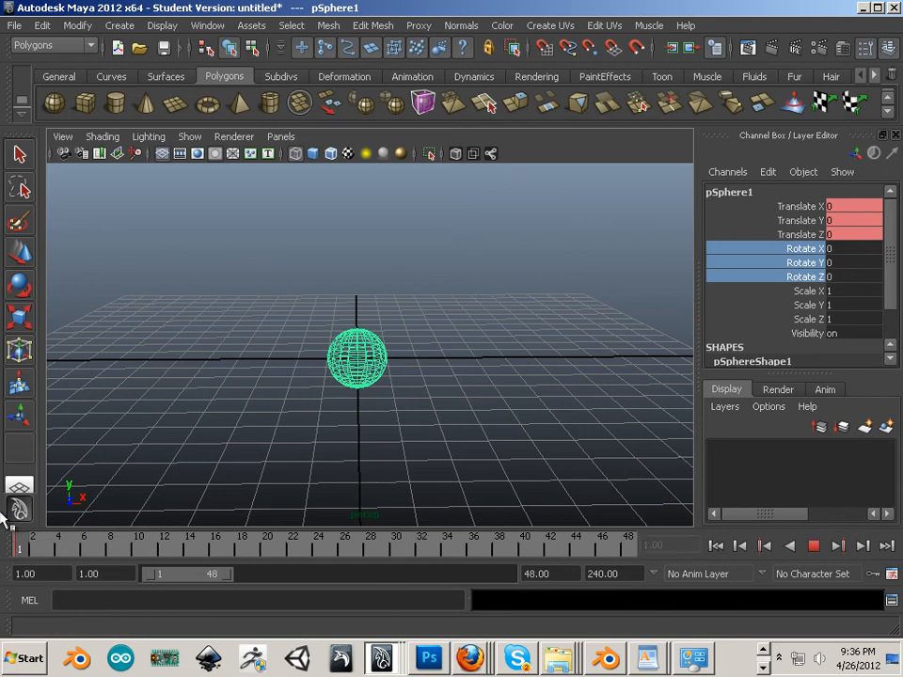
# Step: Move the sphere to the grid's left side, then right at frame 48
pyautogui.click(369, 535)
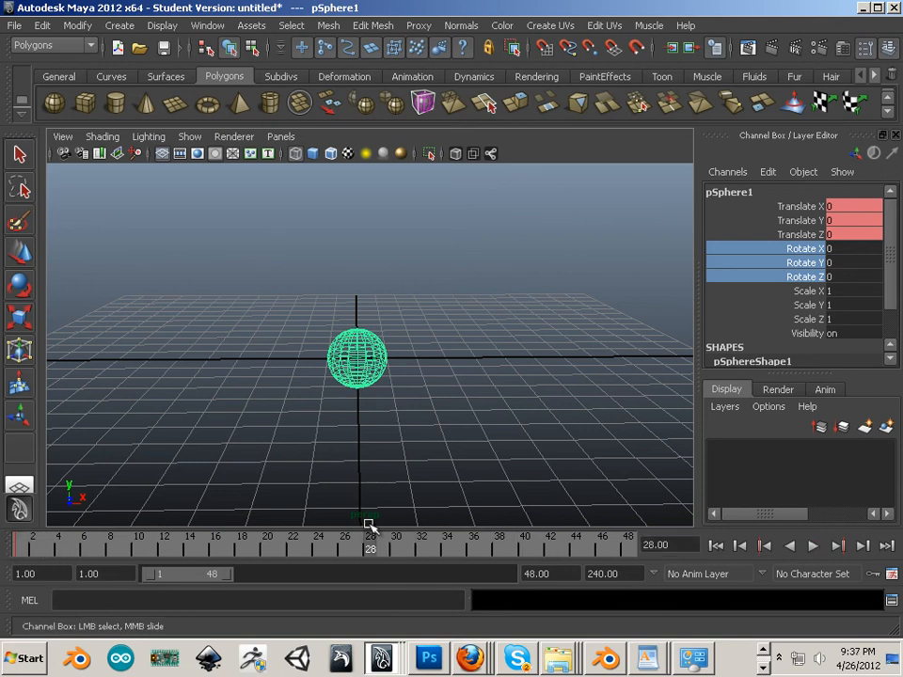
pyautogui.moveTo(306, 499)
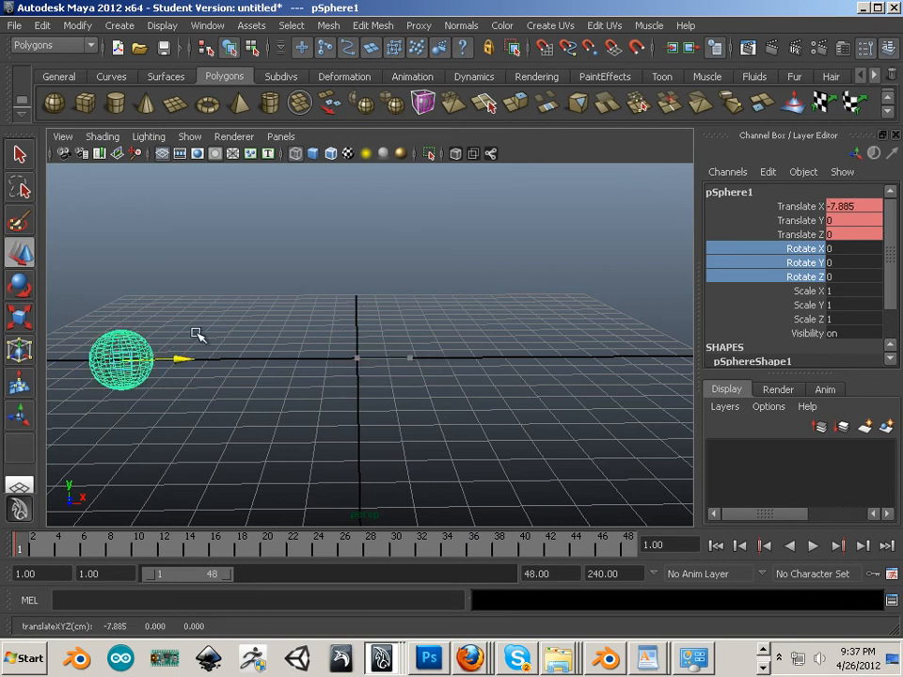
pyautogui.moveTo(183, 359); pyautogui.dragTo(174, 359)
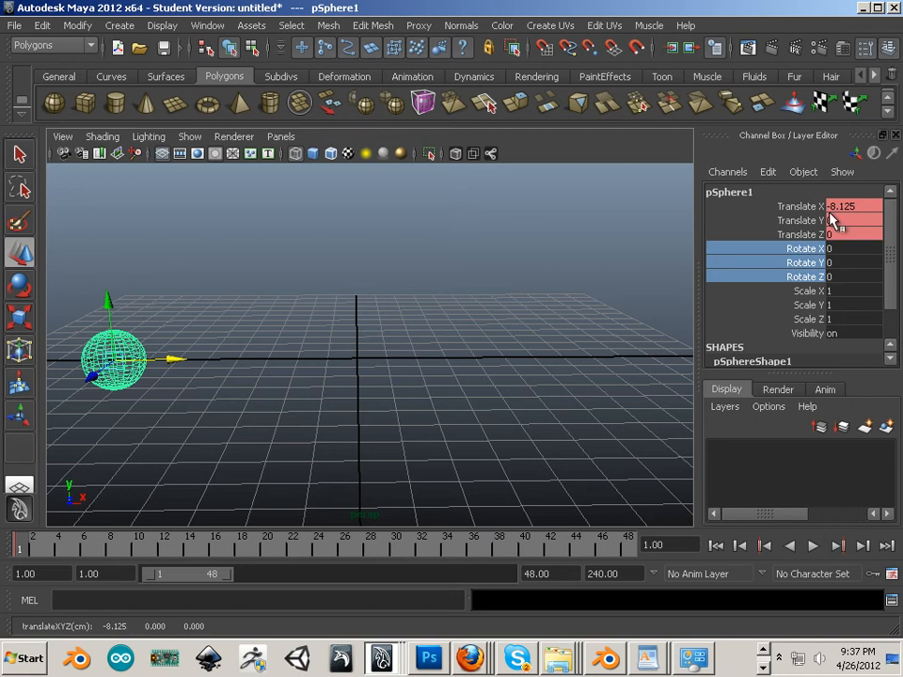
pyautogui.moveTo(717, 315)
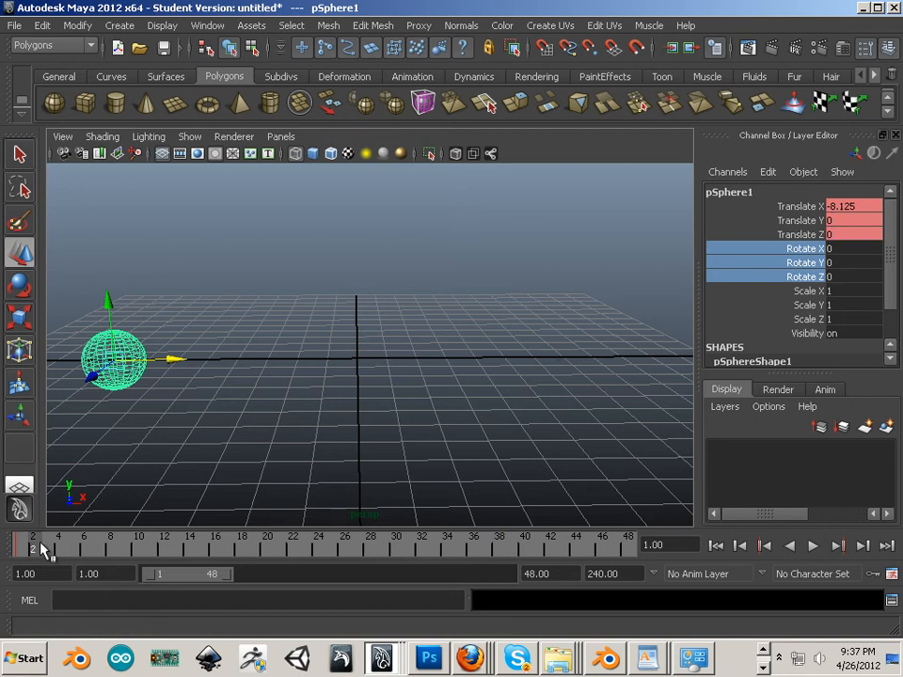
pyautogui.moveTo(169, 359); pyautogui.dragTo(466, 357)
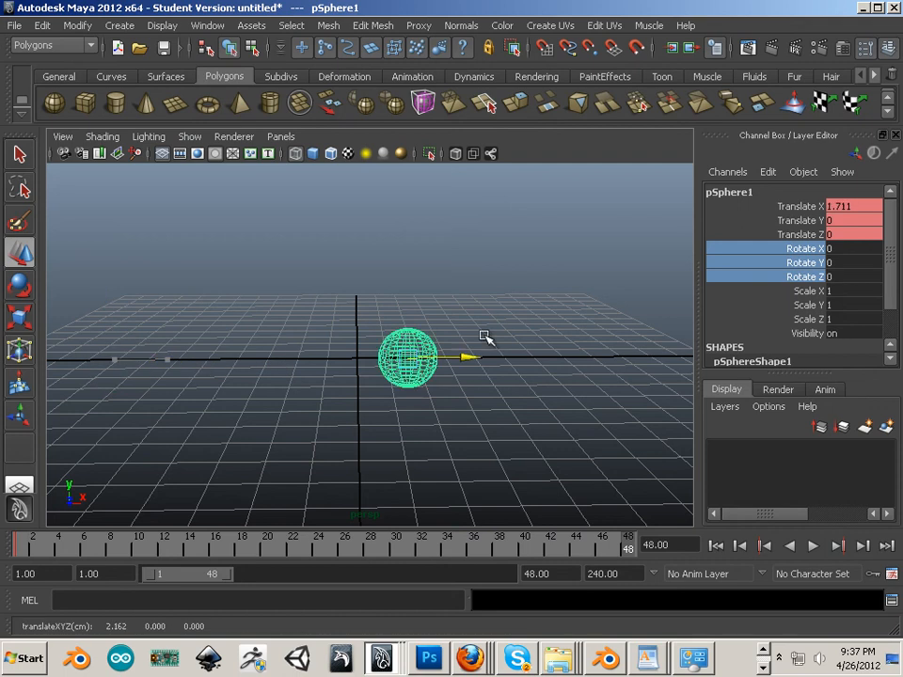
pyautogui.moveTo(468, 358); pyautogui.dragTo(649, 357)
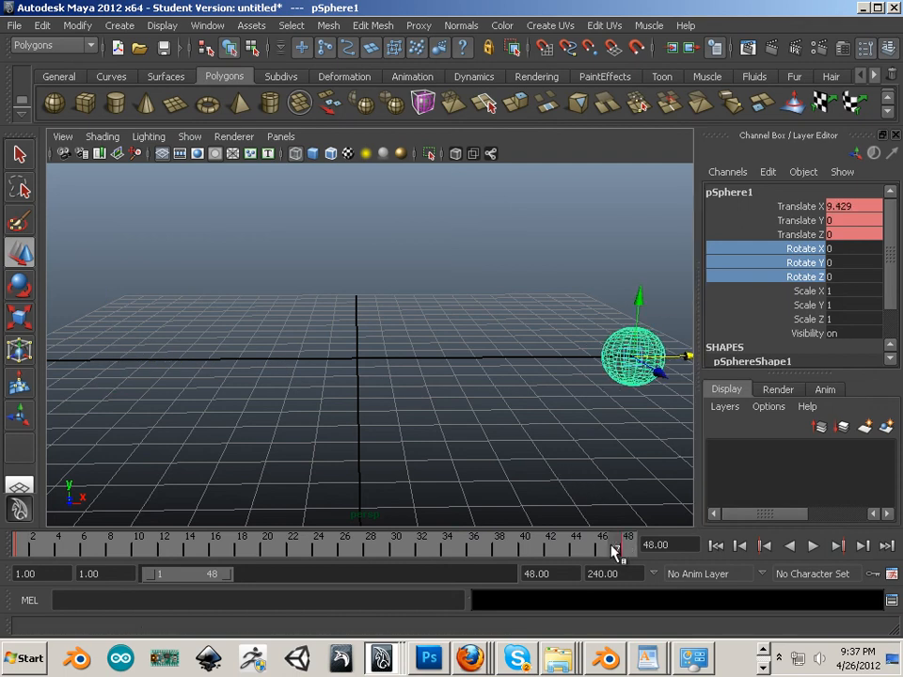
# Step: Play and stop the left-to-right sliding animation to review it
pyautogui.click(812, 545)
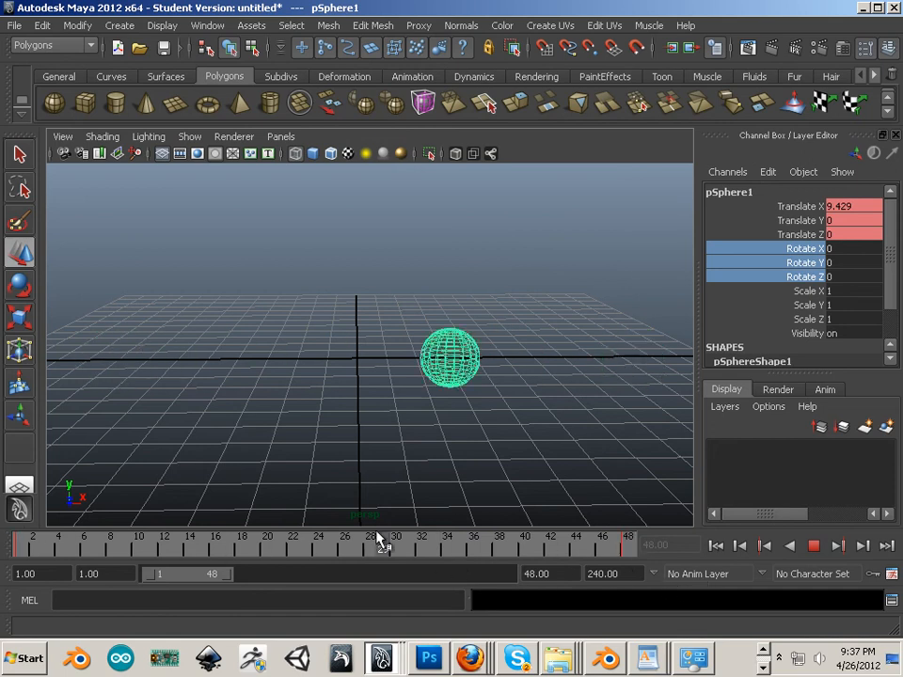
pyautogui.click(812, 545)
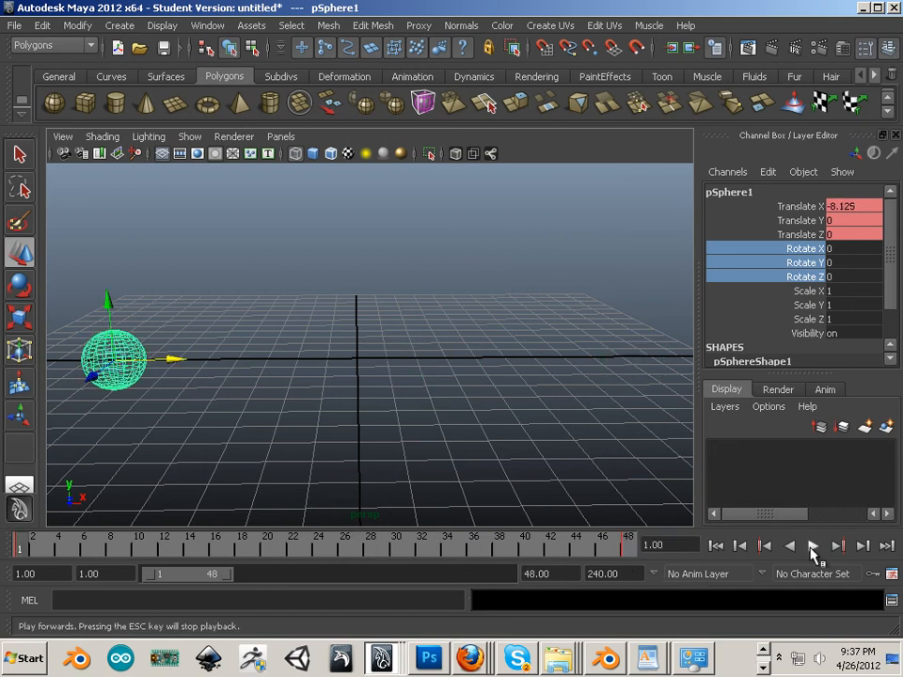
pyautogui.click(813, 545)
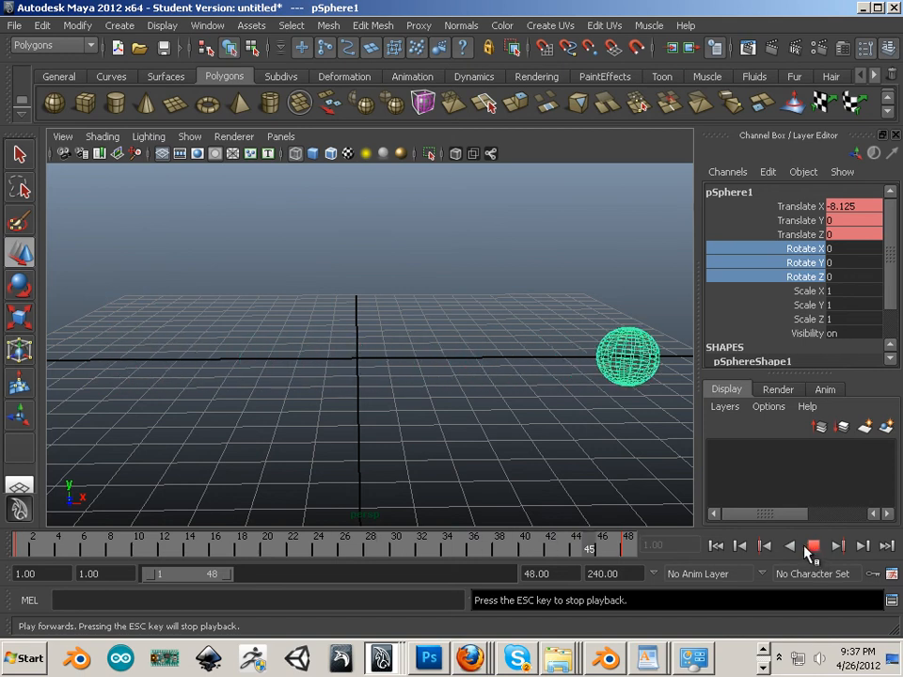
pyautogui.click(812, 545)
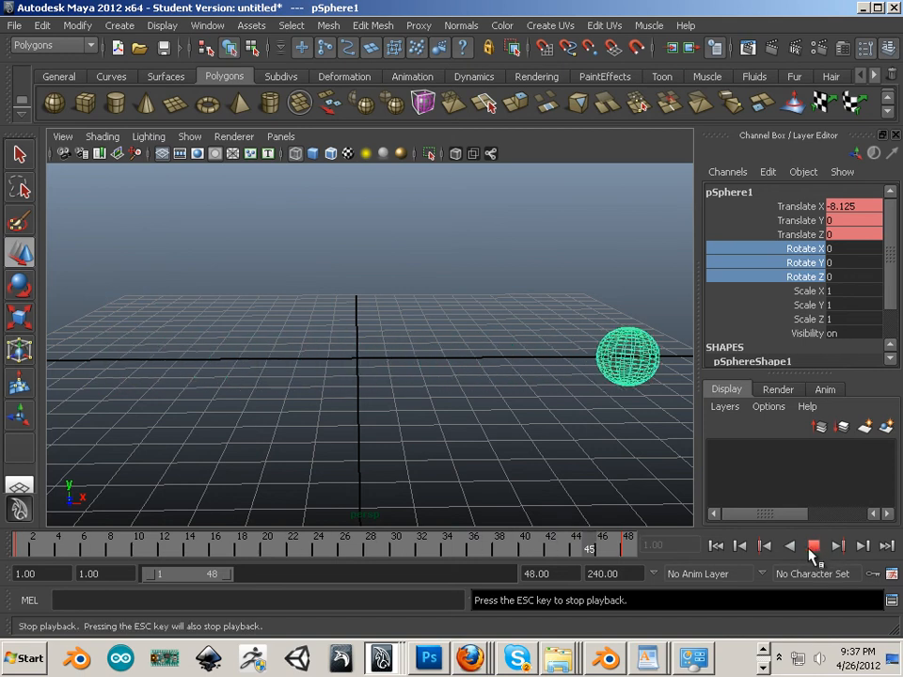
pyautogui.click(813, 546)
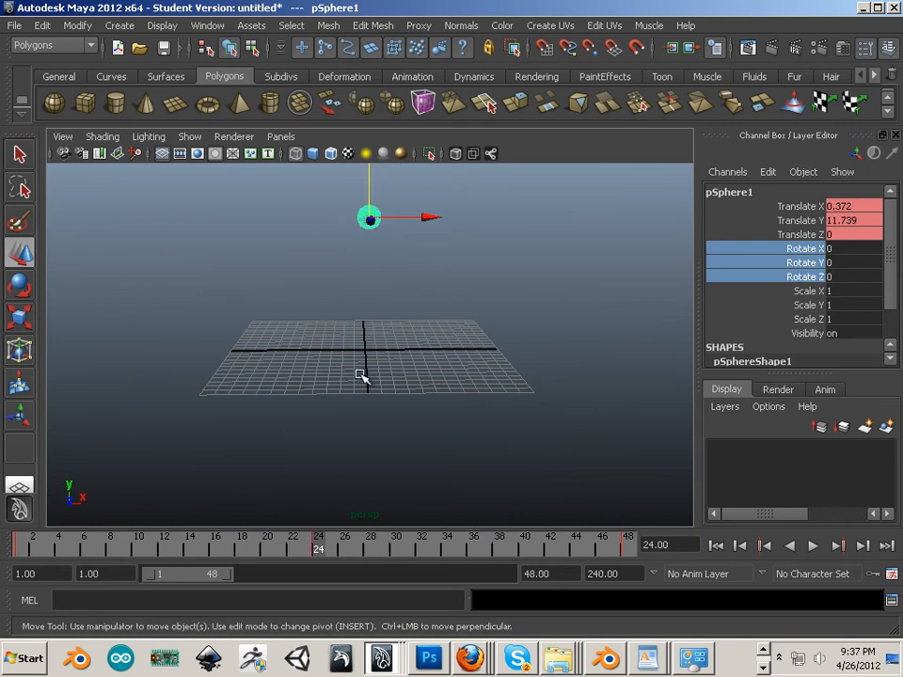
pyautogui.moveTo(326, 480)
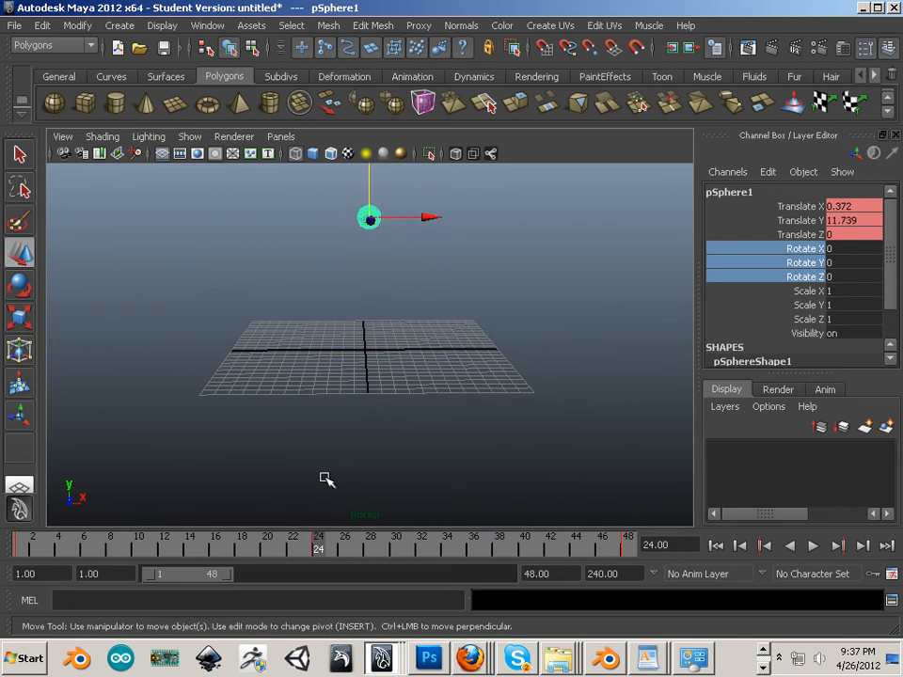
# Step: Play the arcing animation with the sphere raised at frame 24
pyautogui.click(811, 546)
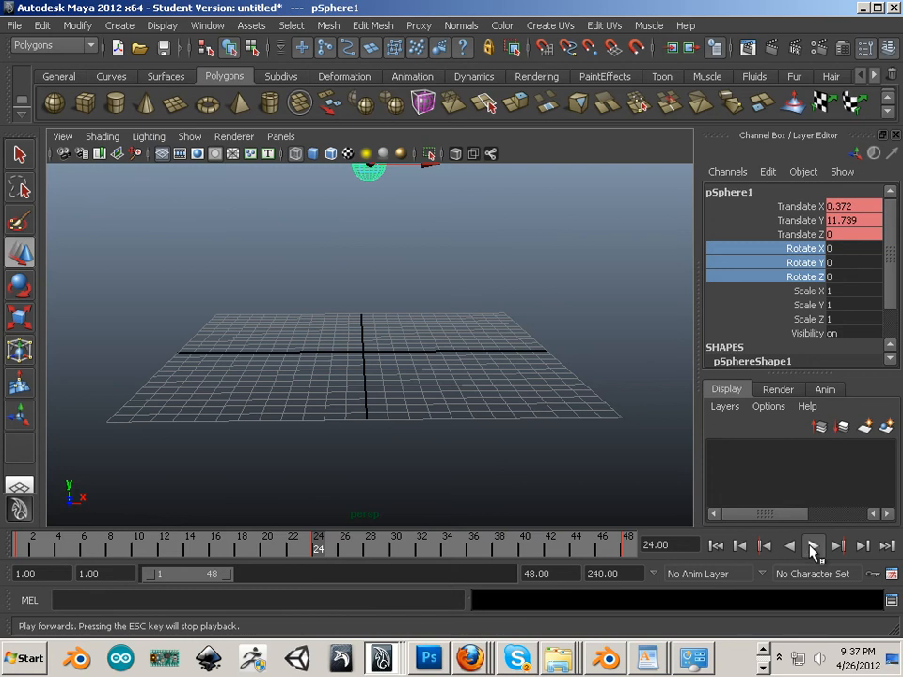
pyautogui.click(813, 545)
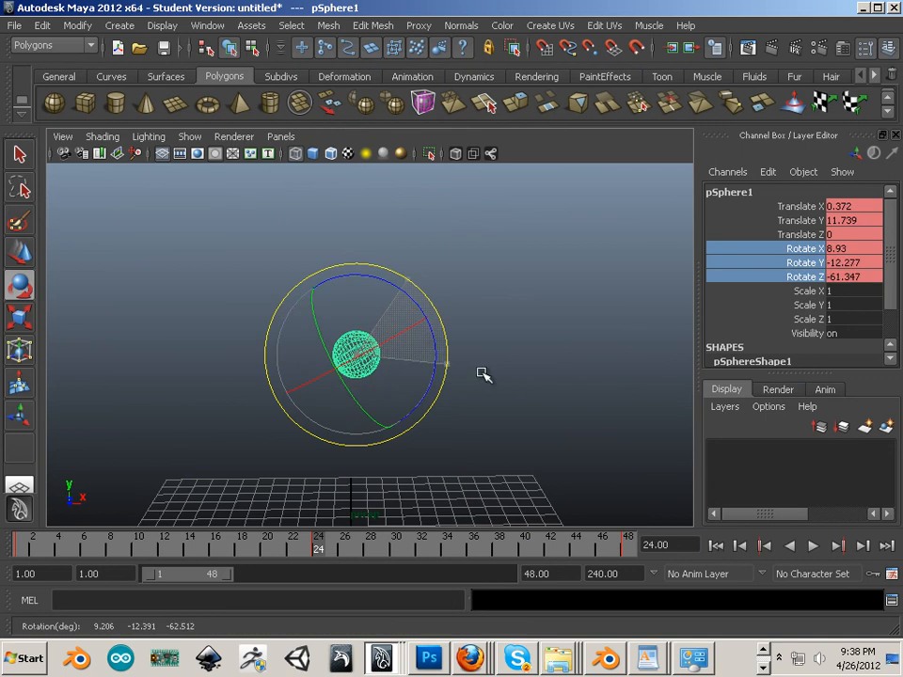
# Step: Rotate the sphere about several axes at frame 24 and again at frame 48
pyautogui.moveTo(483, 374); pyautogui.dragTo(447, 480)
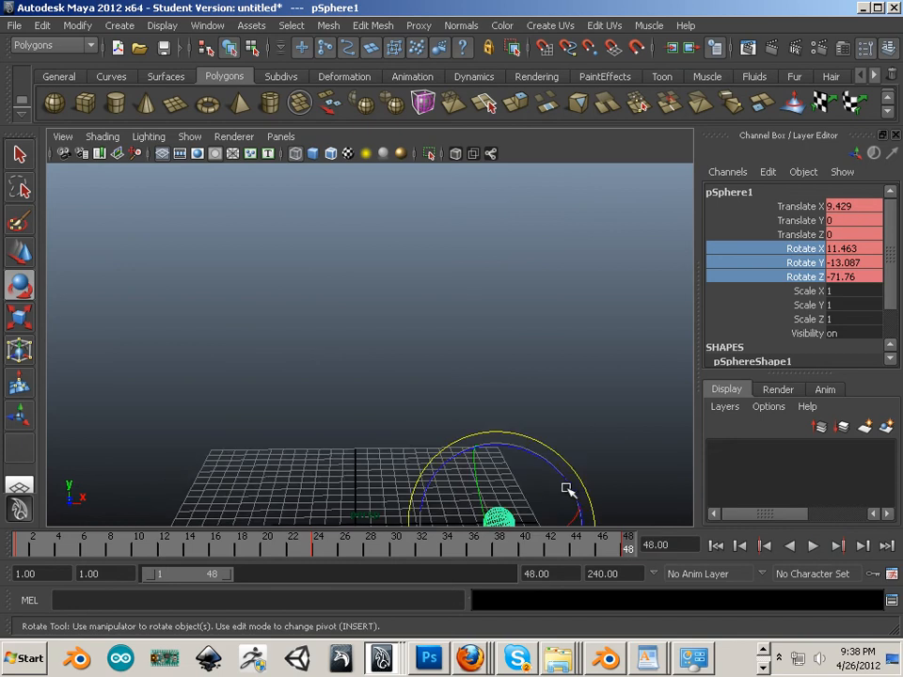
pyautogui.moveTo(567, 489); pyautogui.dragTo(588, 372)
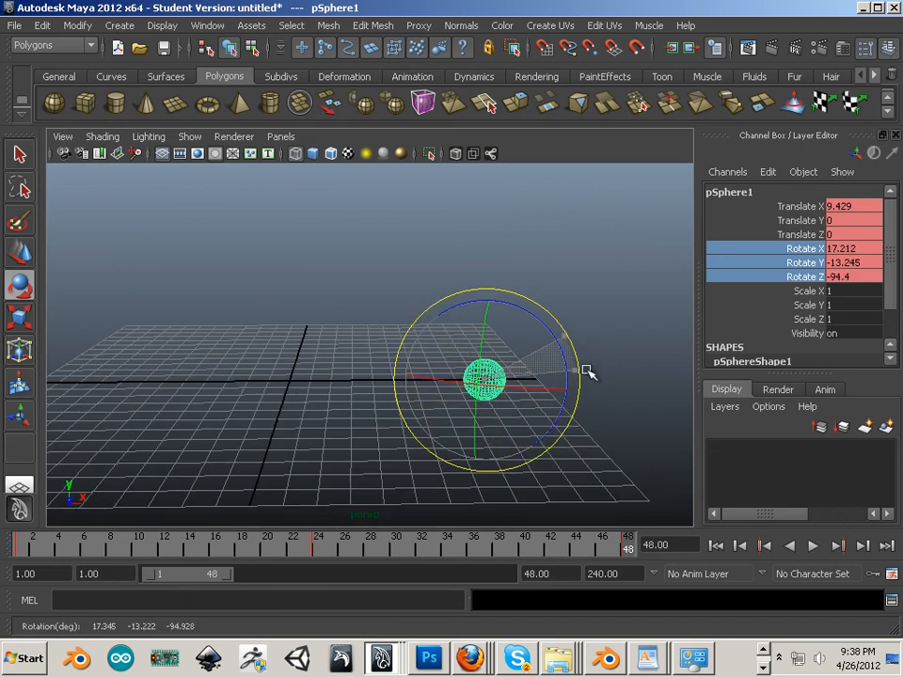
pyautogui.moveTo(583, 372); pyautogui.dragTo(525, 496)
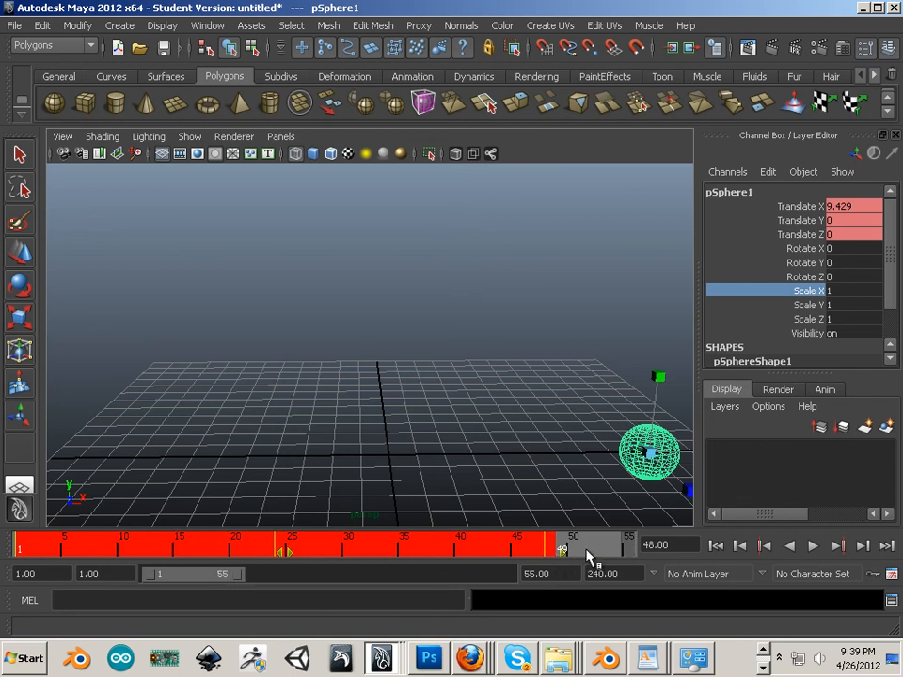
# Step: Scale the sphere's keys, extend playback to frame 116, and shift the keys later
pyautogui.click(812, 546)
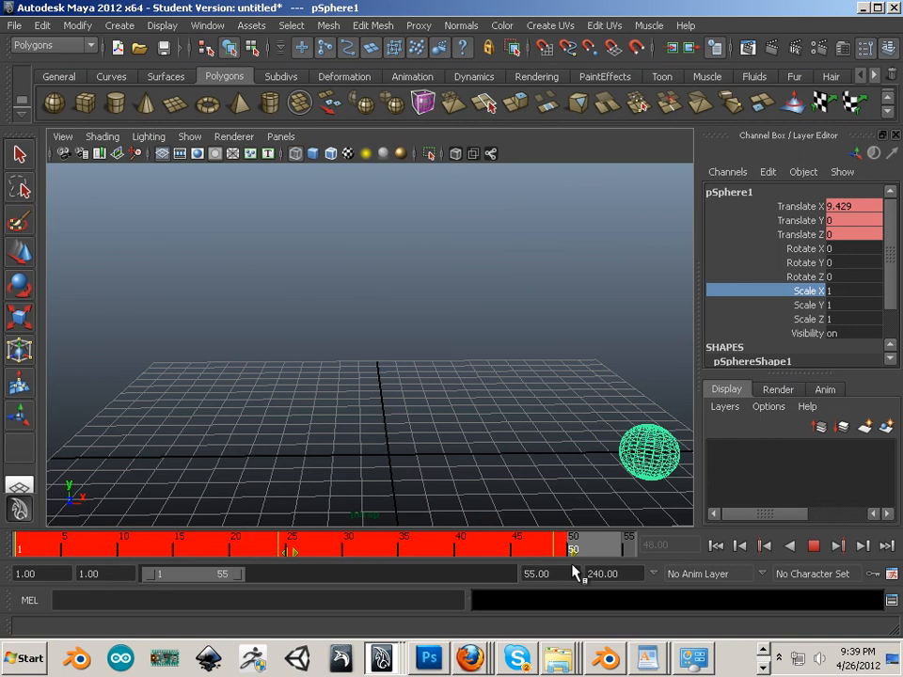
pyautogui.moveTo(574, 550); pyautogui.dragTo(594, 551)
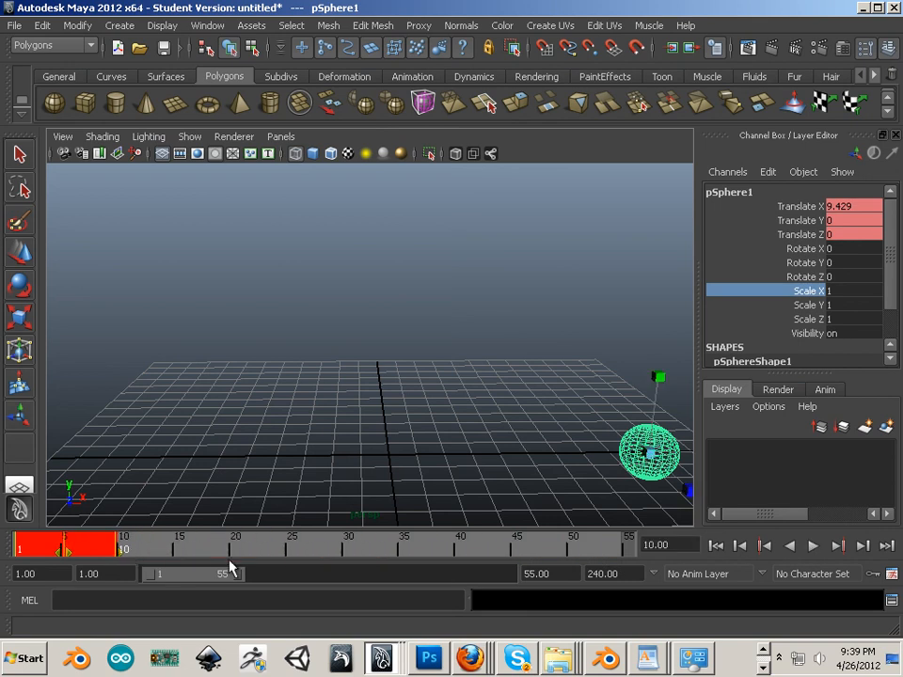
pyautogui.click(811, 546)
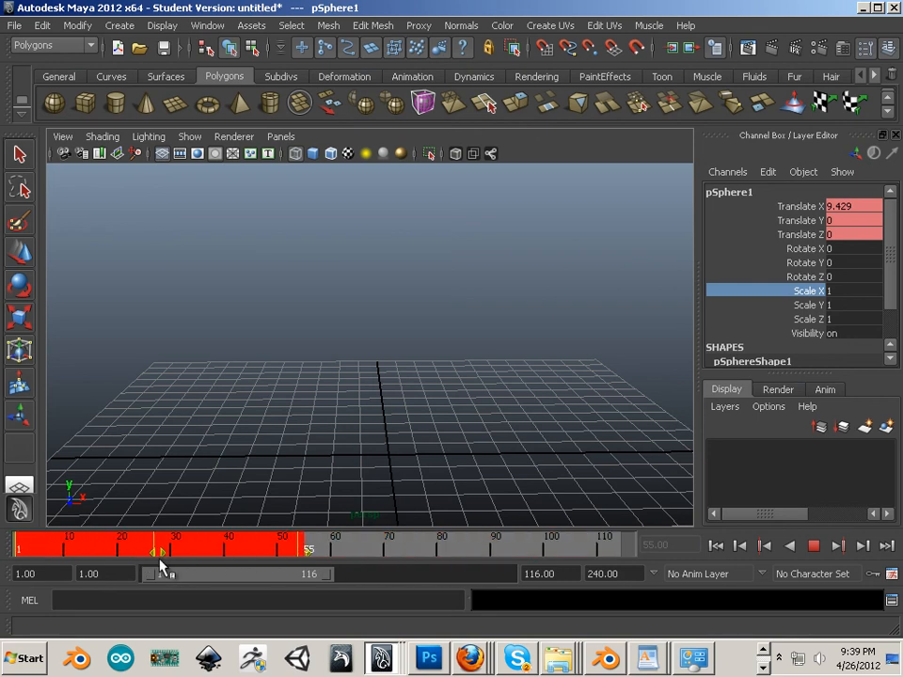
pyautogui.moveTo(156, 551); pyautogui.dragTo(311, 552)
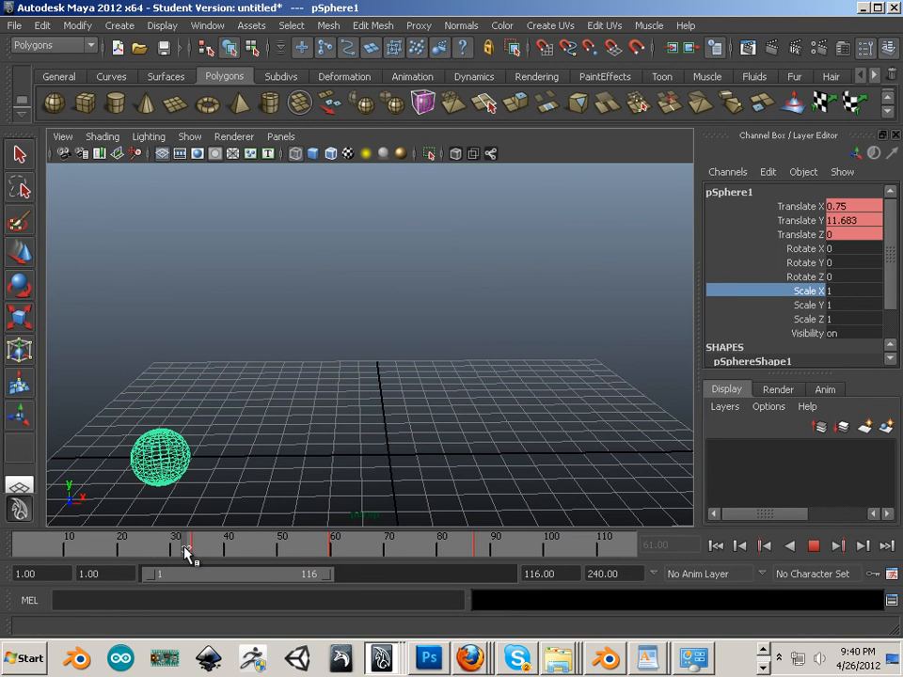
pyautogui.moveTo(186, 549); pyautogui.dragTo(197, 550)
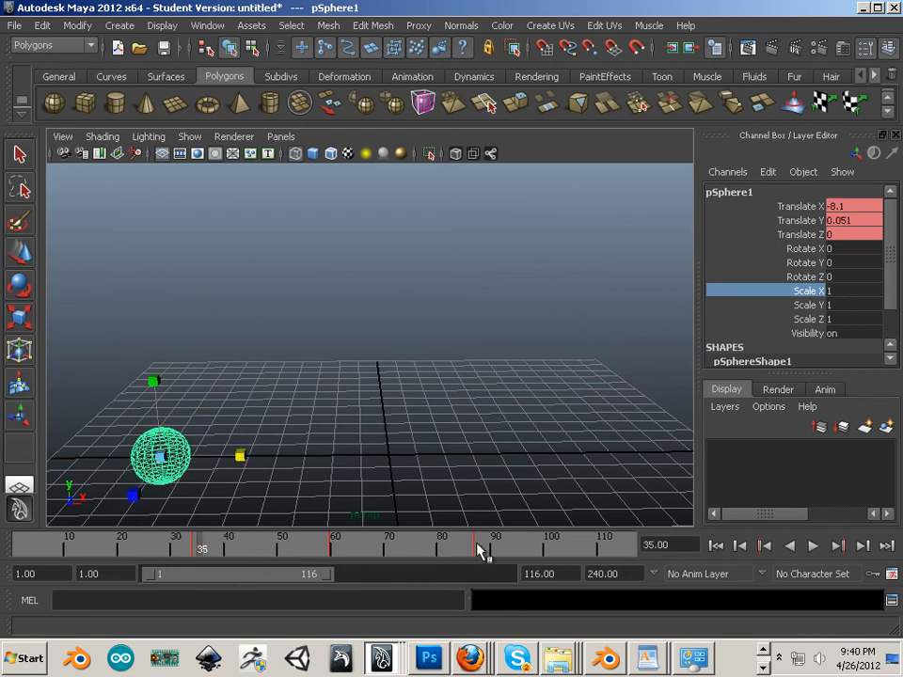
pyautogui.click(812, 546)
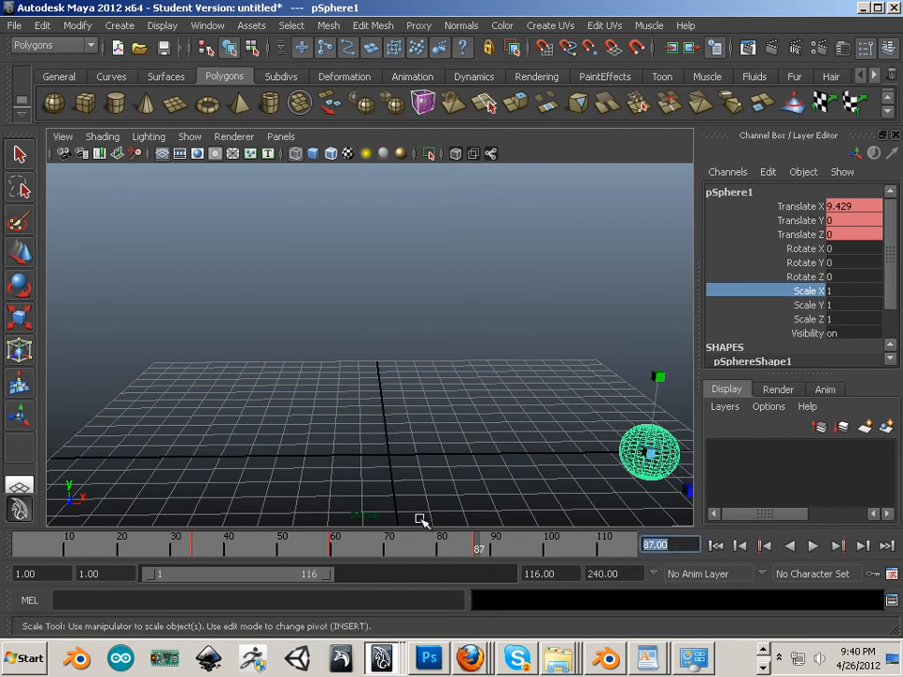
pyautogui.moveTo(418, 551)
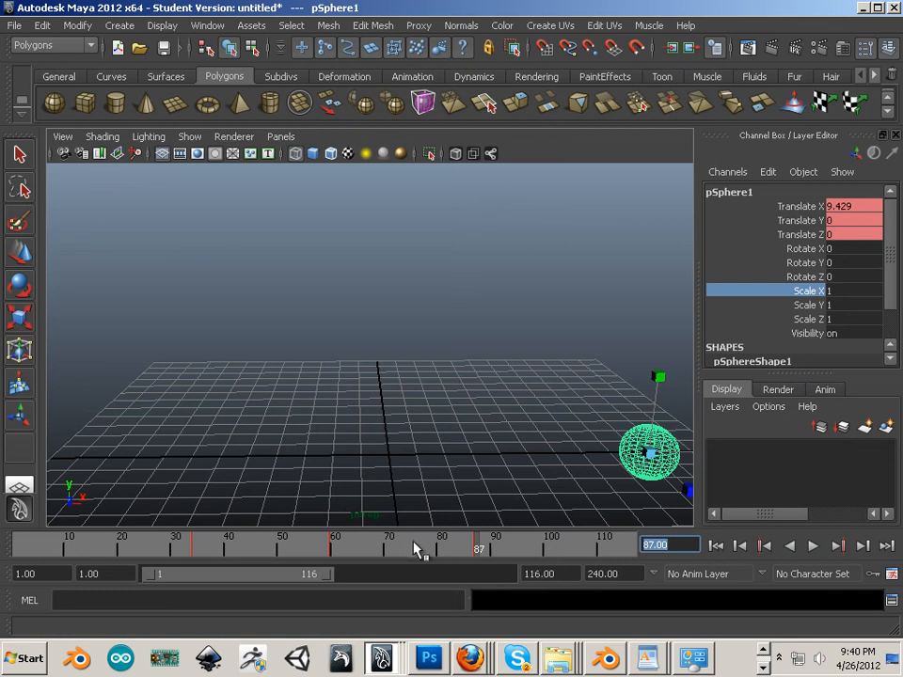
# Step: Snap the selected keys to whole frames, then jump to frame 14
pyautogui.rightClick(414, 548)
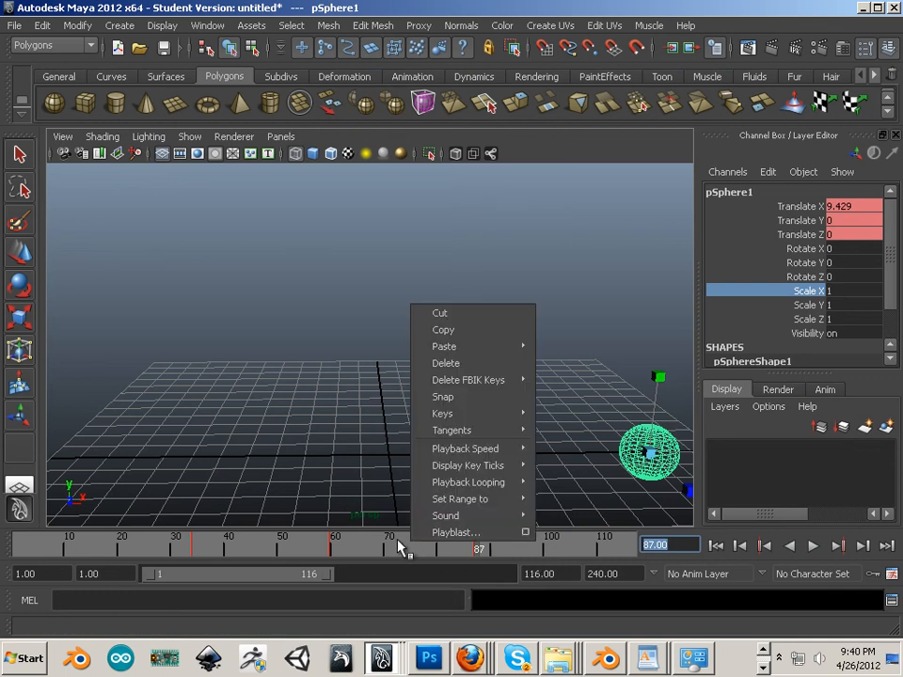
pyautogui.moveTo(468, 482)
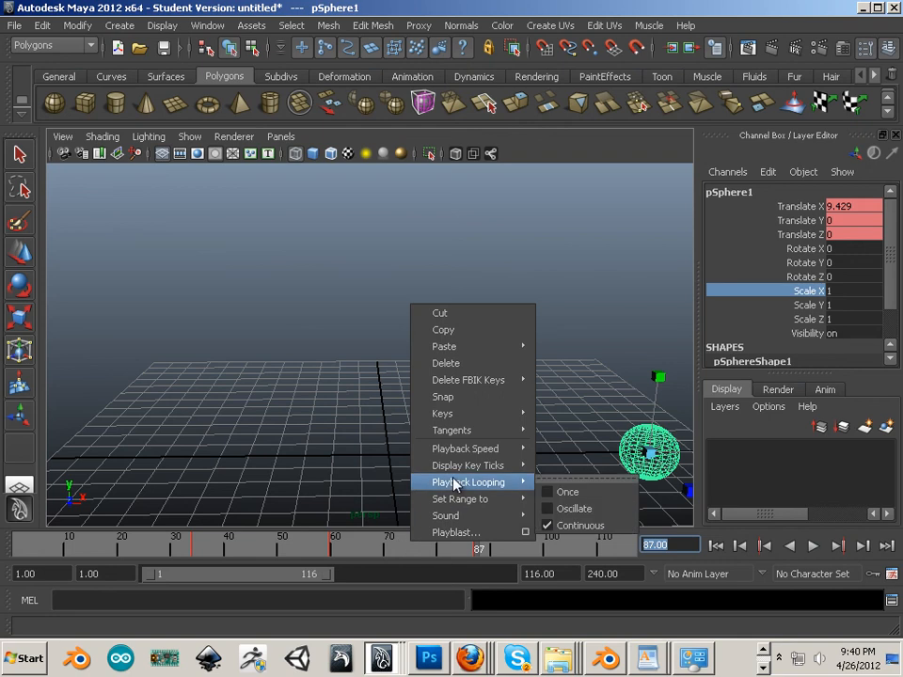
pyautogui.moveTo(461, 487)
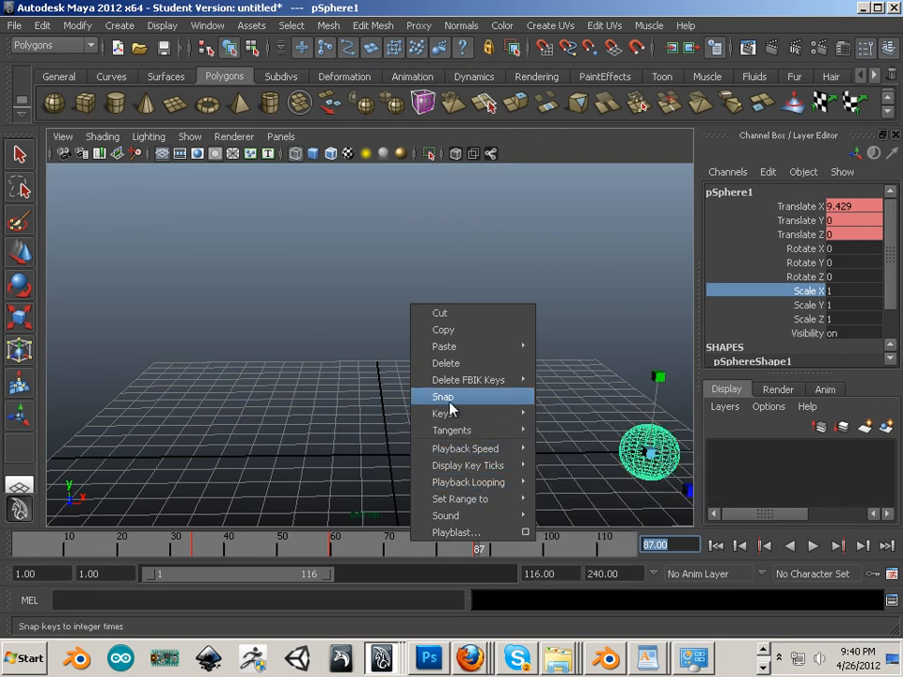
pyautogui.click(442, 396)
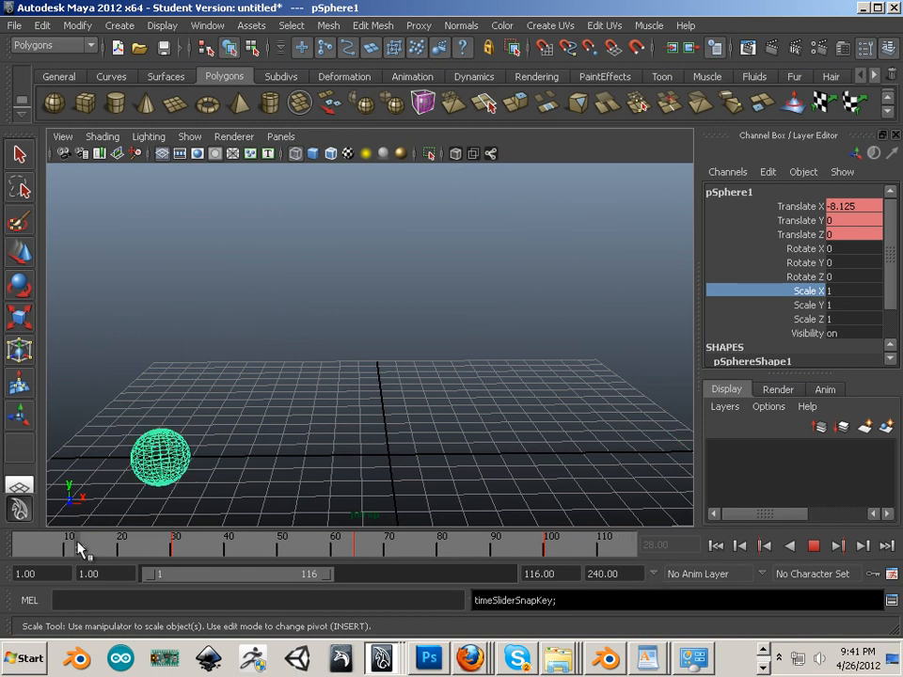
pyautogui.click(90, 549)
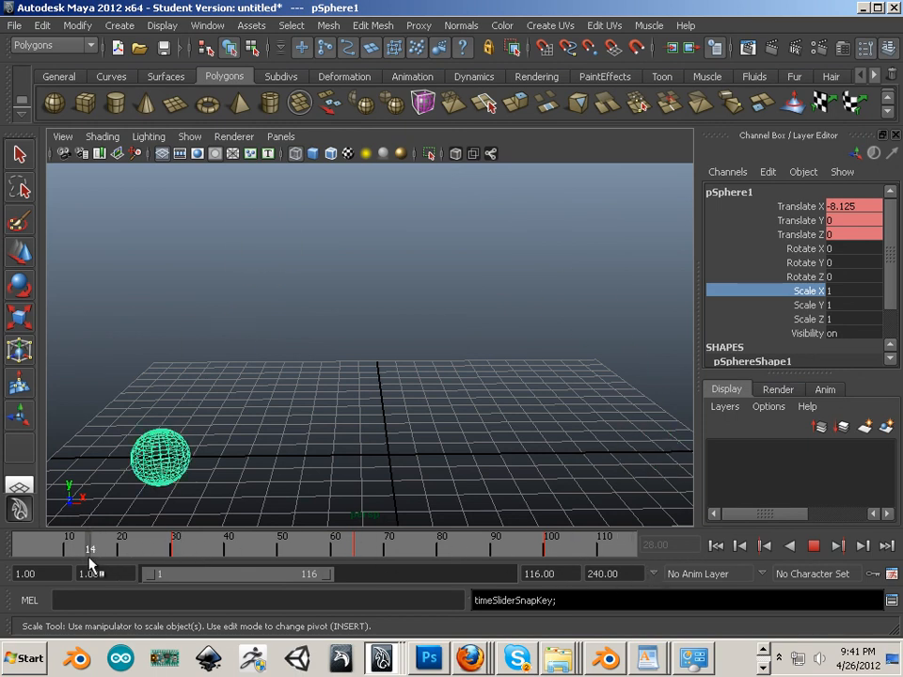